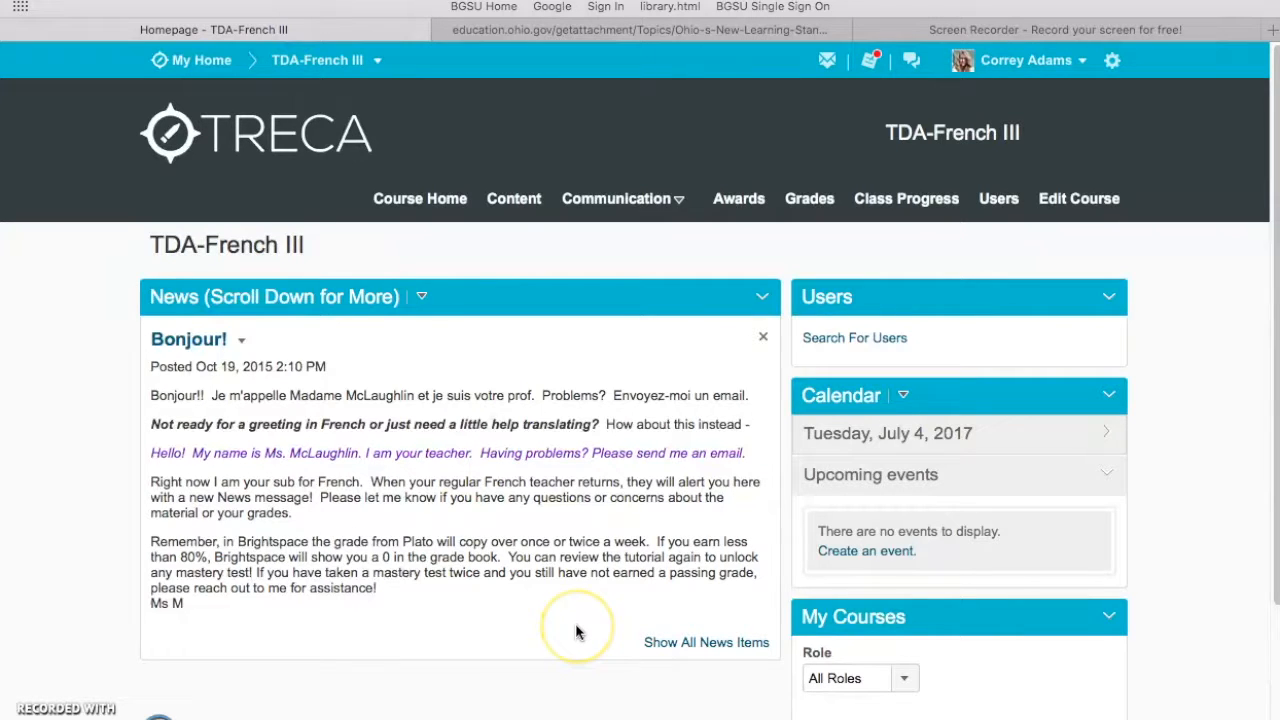
{"action": "mouse_move", "coordinate": [580, 635]}
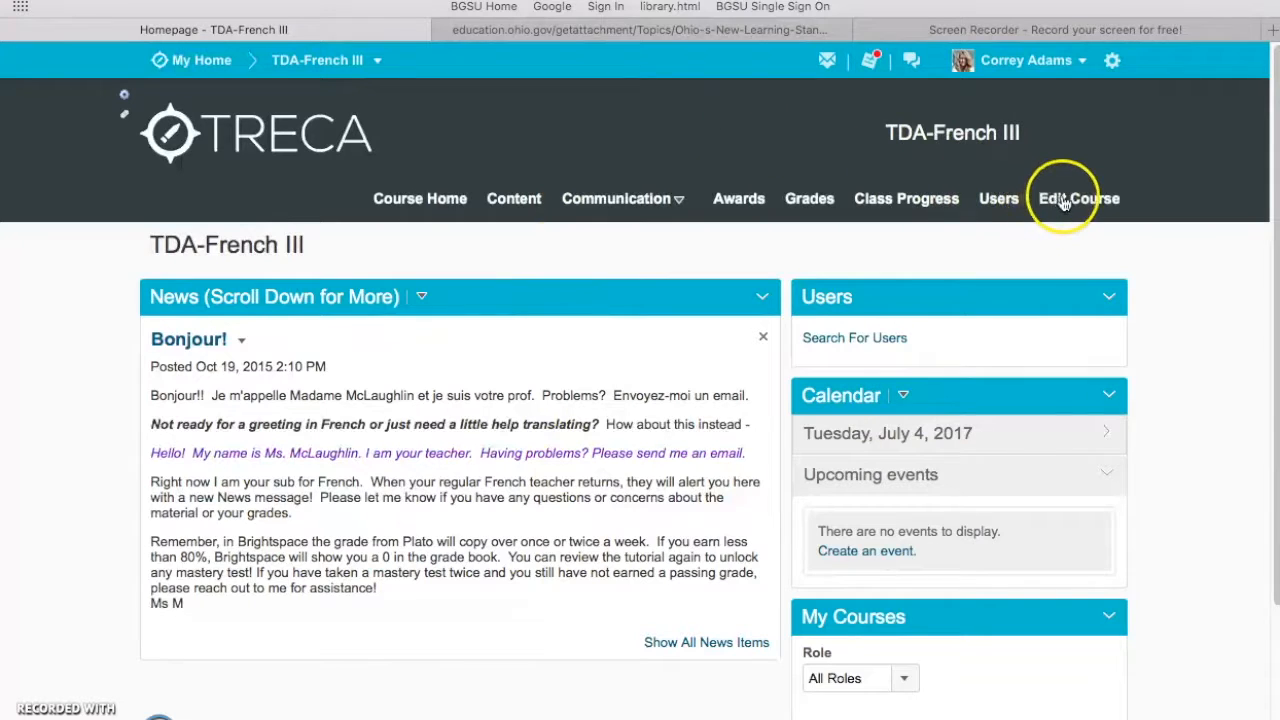
Open Edit Course for TDA-French III from the course homepage.
{"action": "left_click", "coordinate": [1078, 198]}
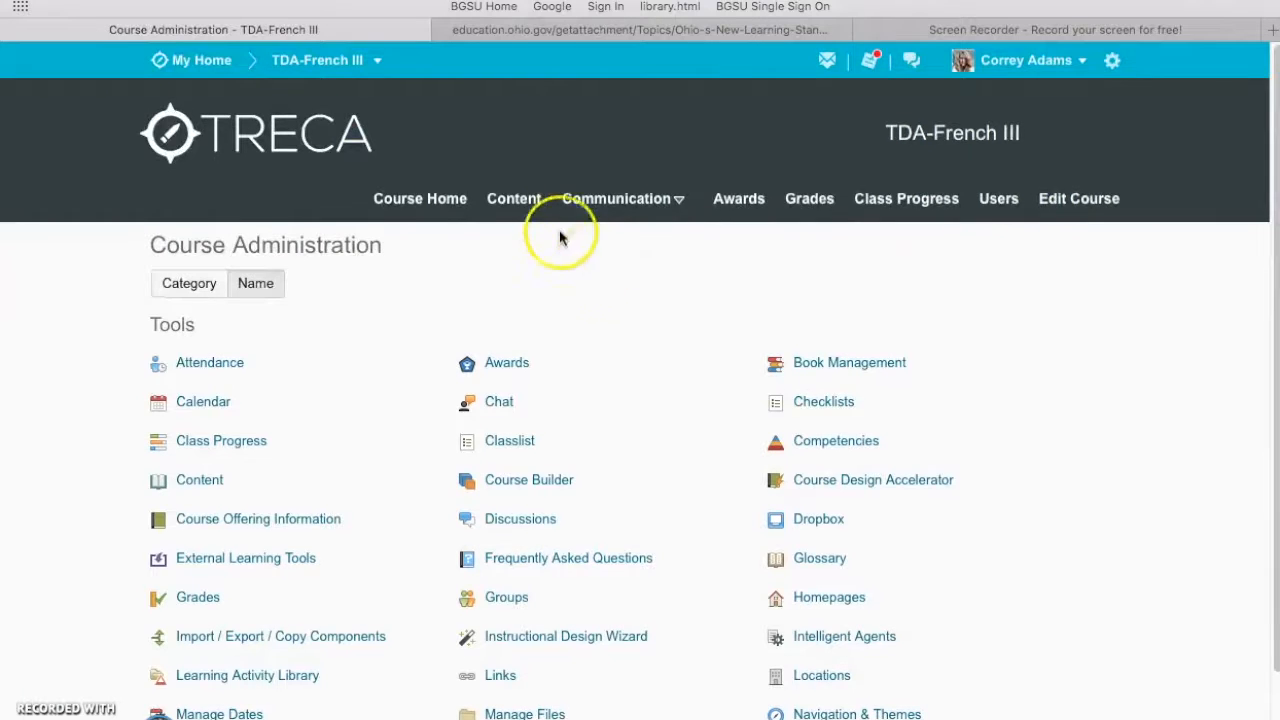
{"action": "mouse_move", "coordinate": [835, 450]}
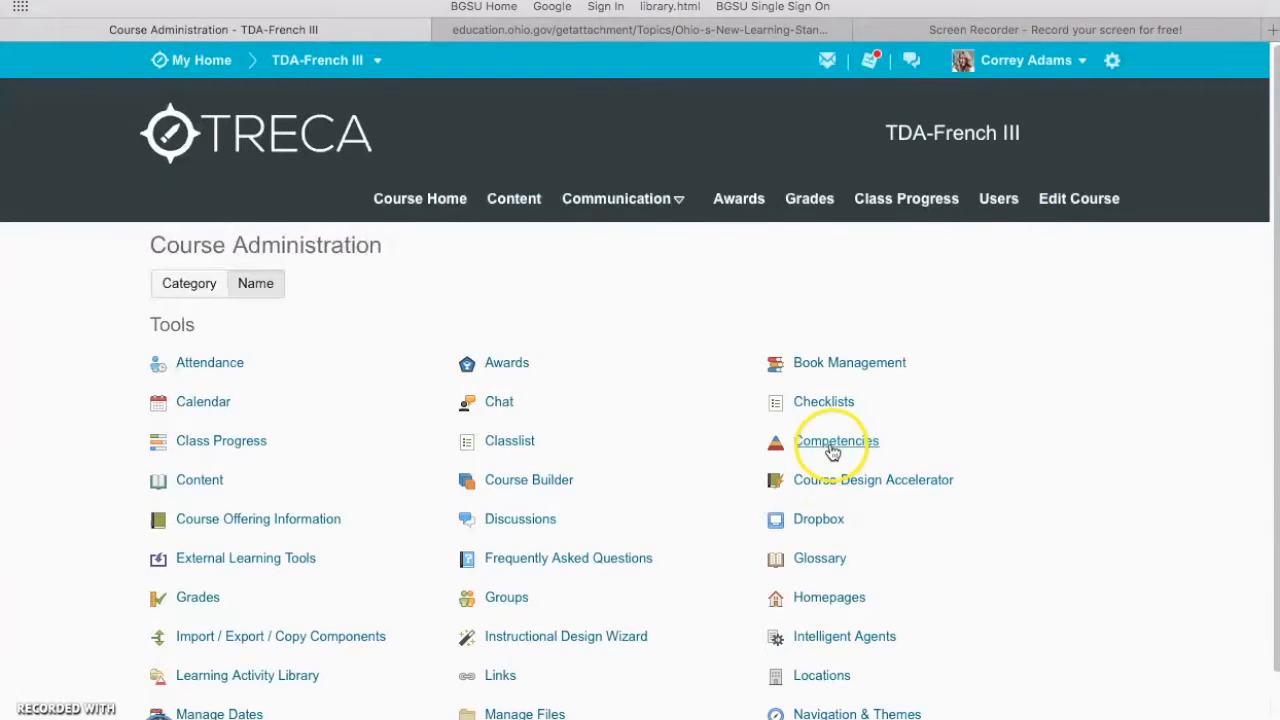
Open Competencies and expand Art History and Ethnographic Arts in the tree.
{"action": "left_click", "coordinate": [836, 441]}
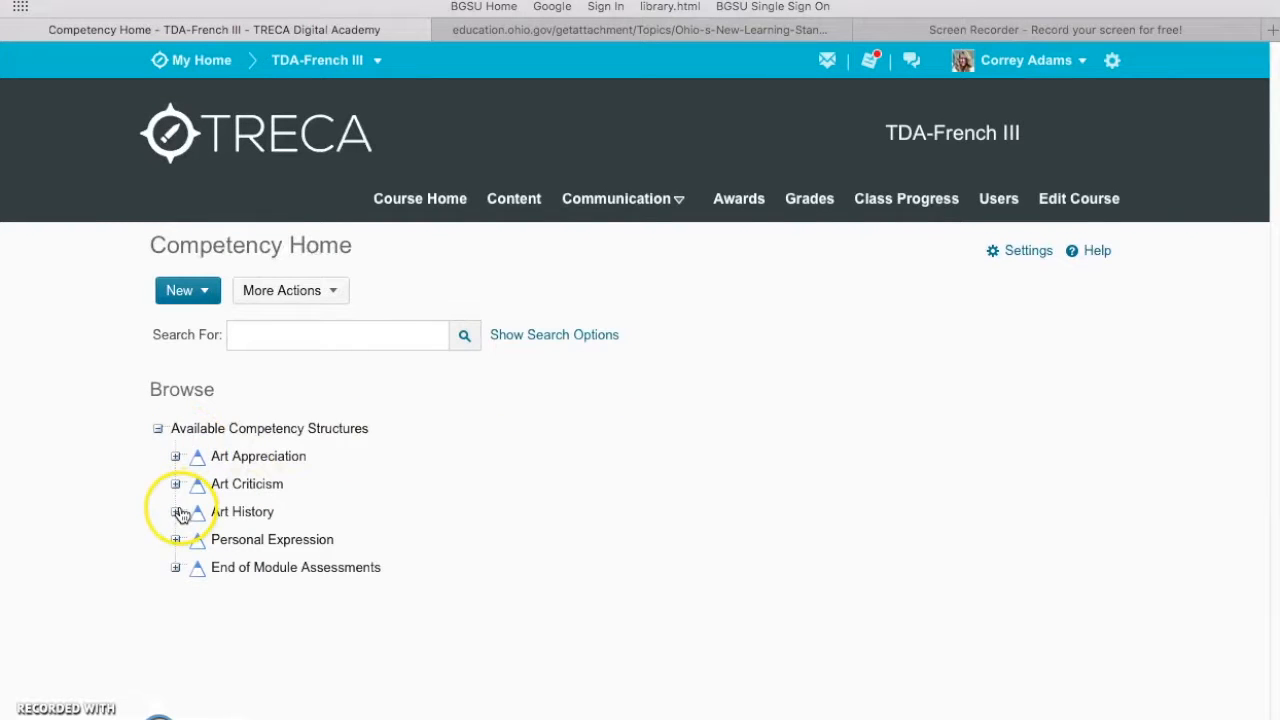
{"action": "left_click", "coordinate": [175, 511]}
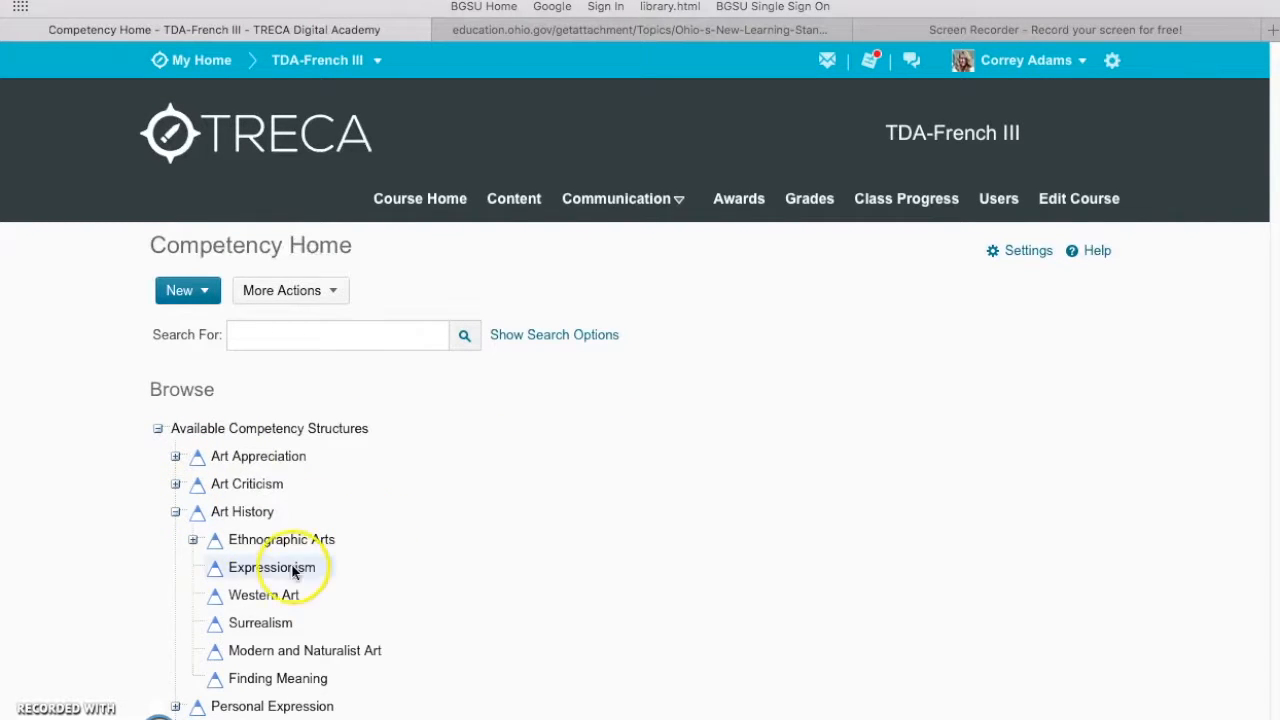
{"action": "left_click", "coordinate": [193, 539]}
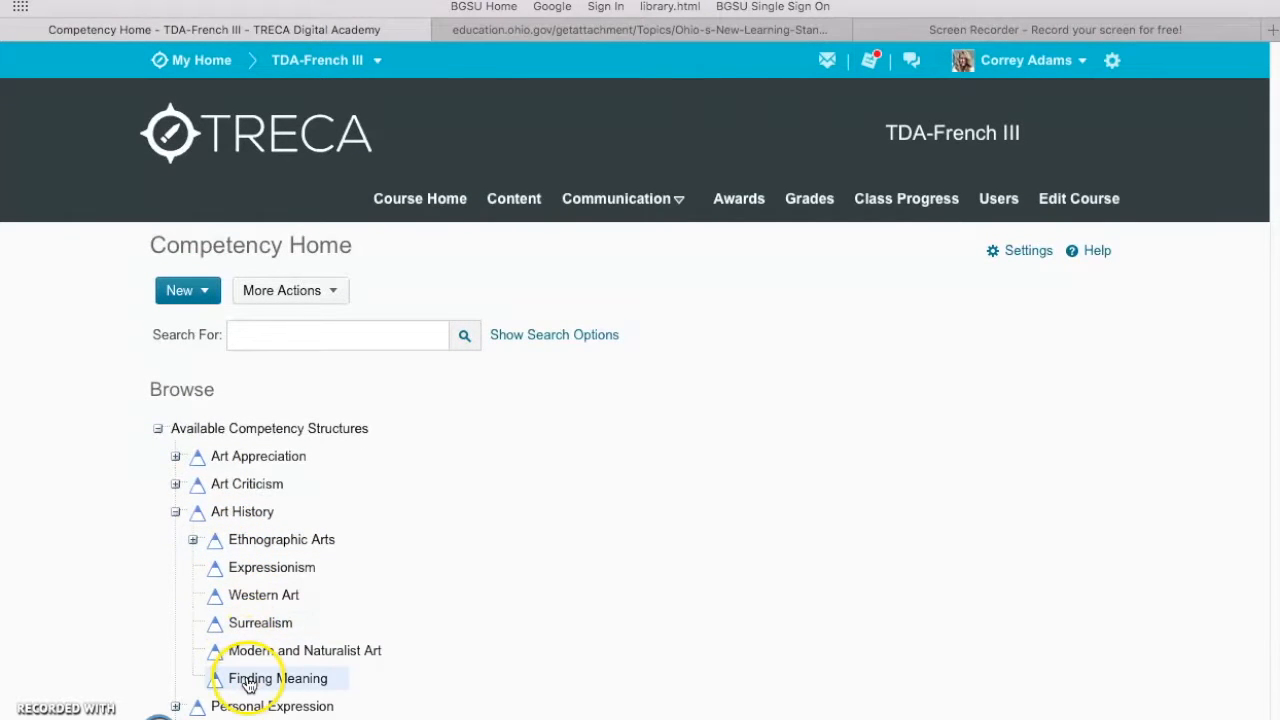
{"action": "mouse_move", "coordinate": [248, 684]}
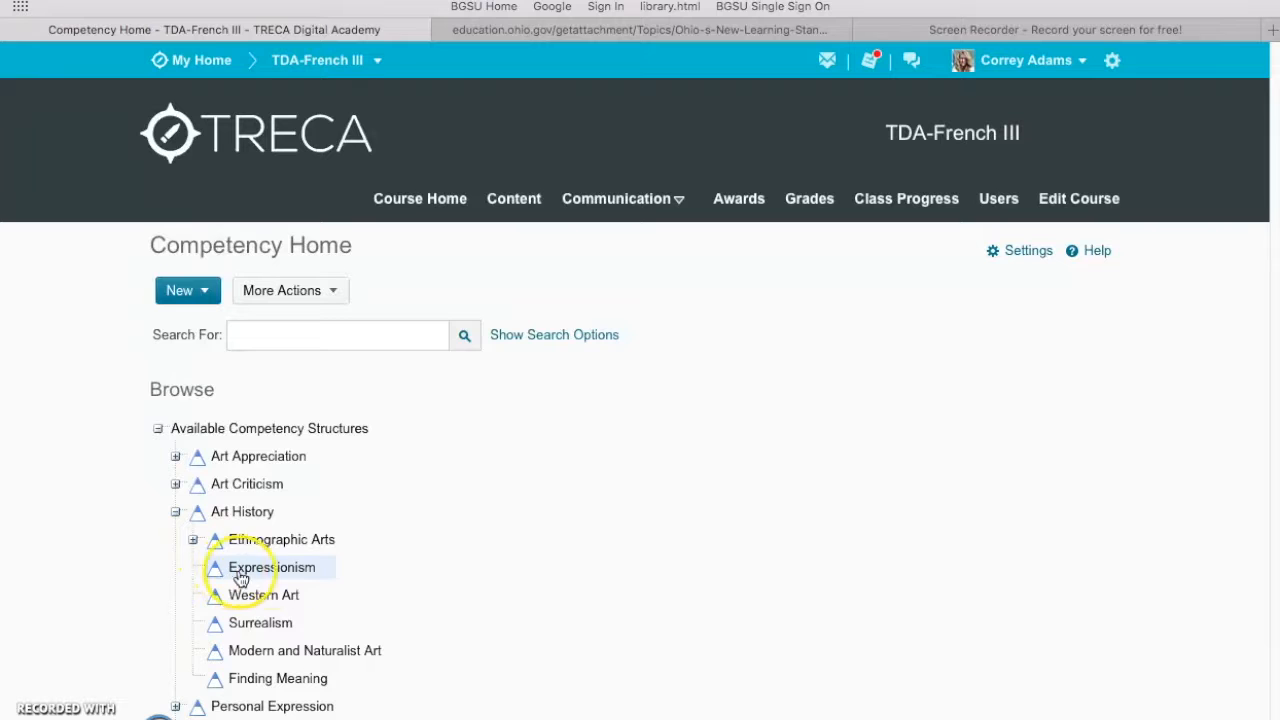
{"action": "mouse_move", "coordinate": [202, 642]}
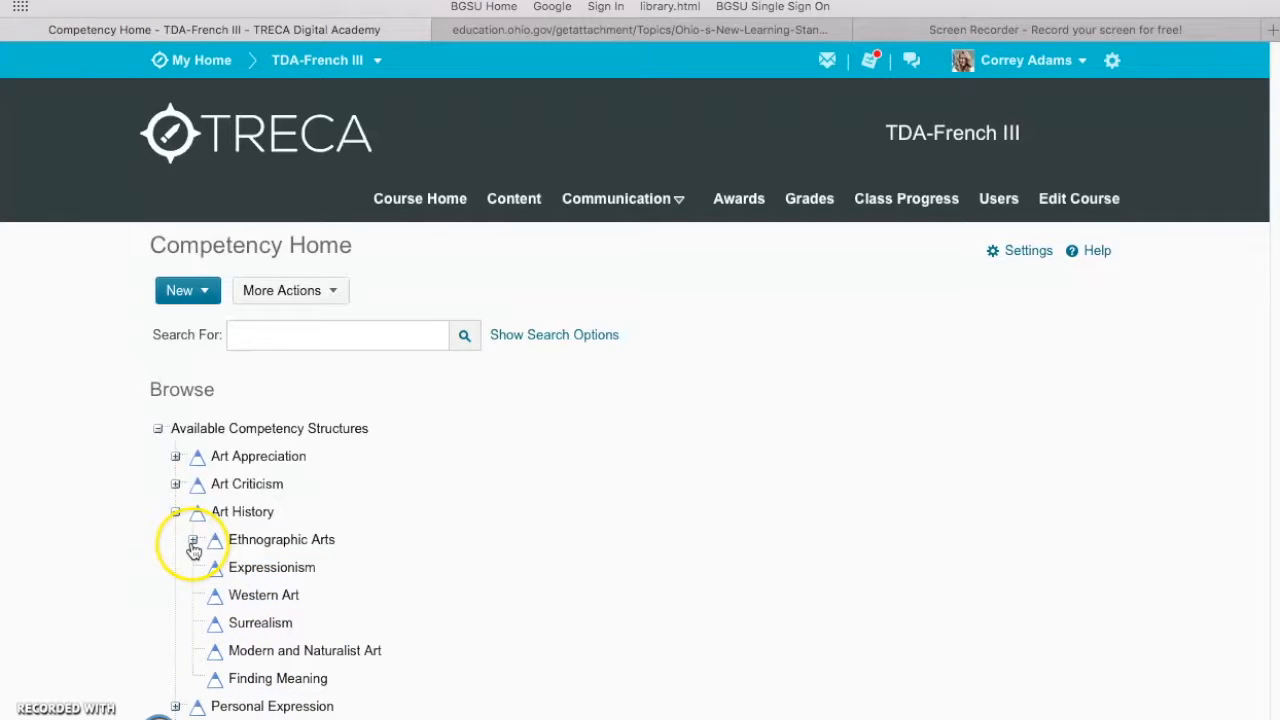
{"action": "left_click", "coordinate": [193, 539]}
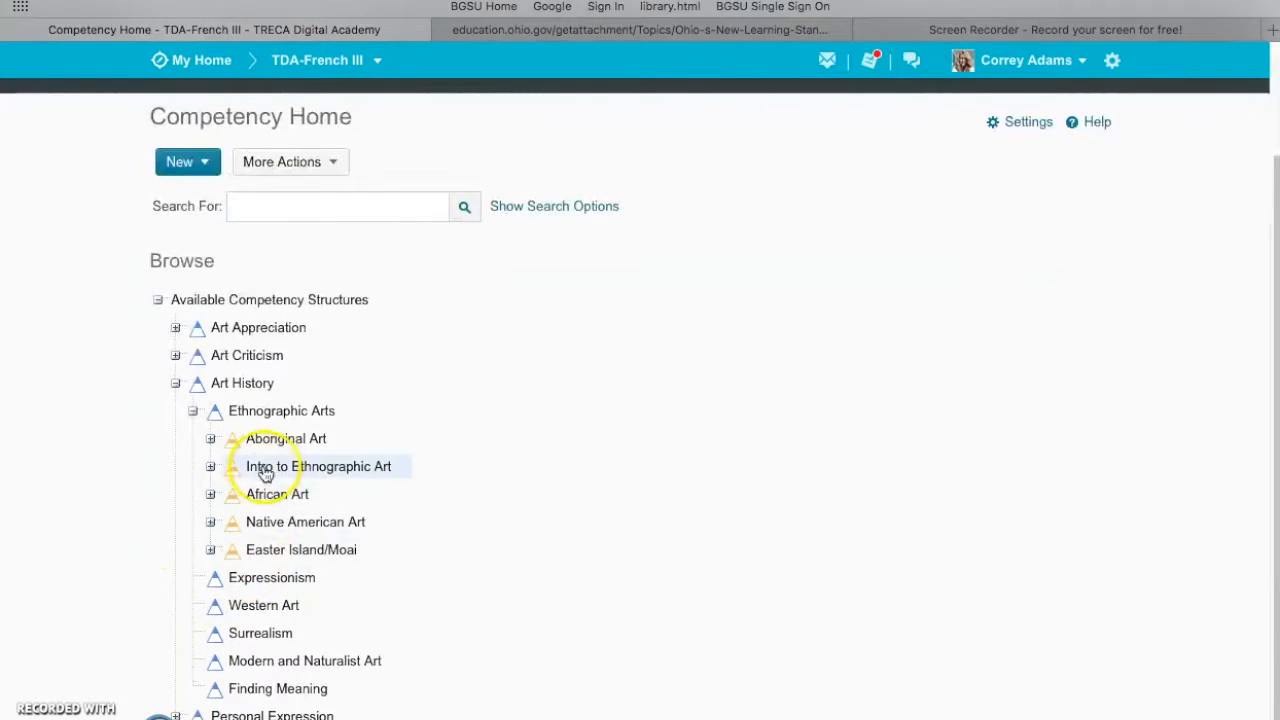
{"action": "mouse_move", "coordinate": [285, 438]}
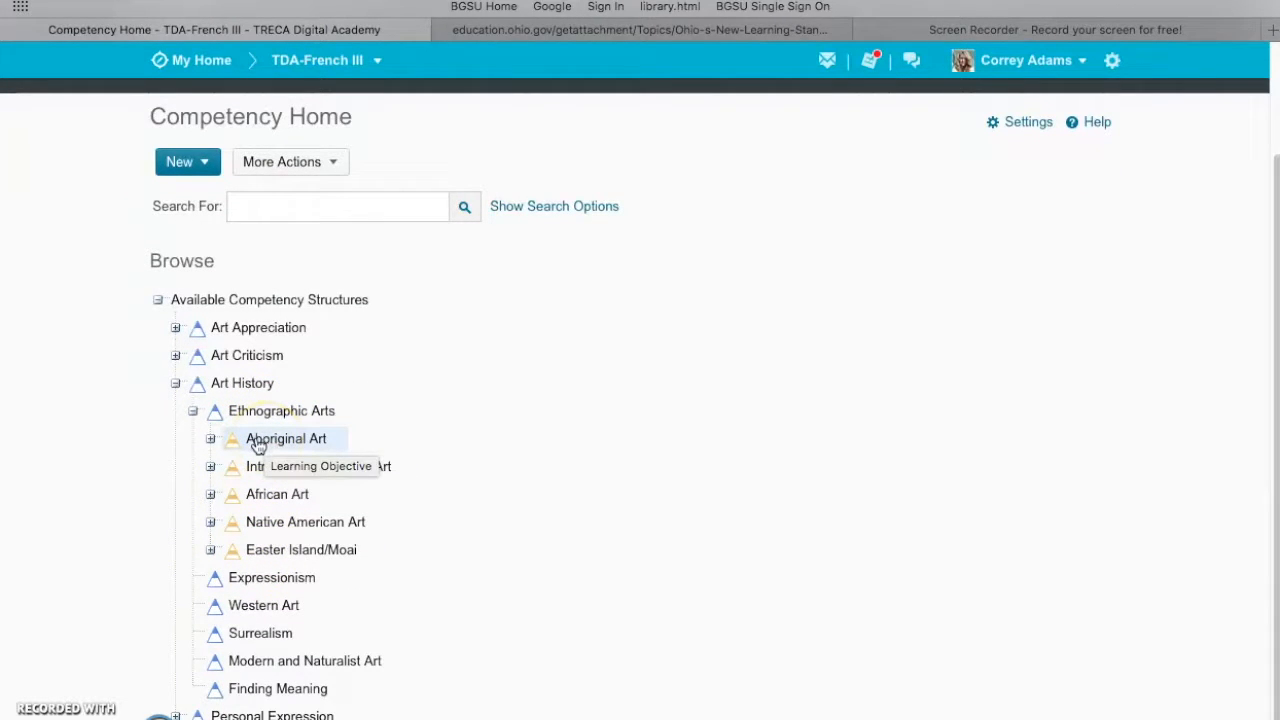
{"action": "mouse_move", "coordinate": [277, 493]}
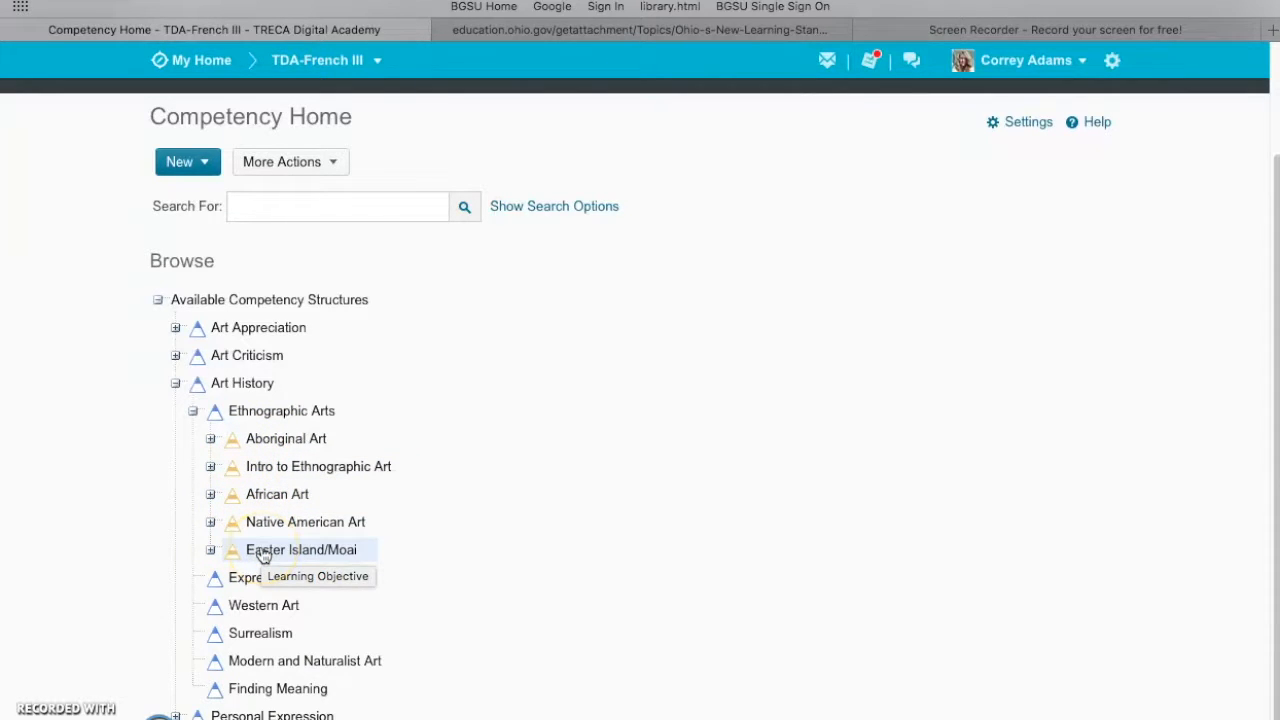
{"action": "mouse_move", "coordinate": [373, 540]}
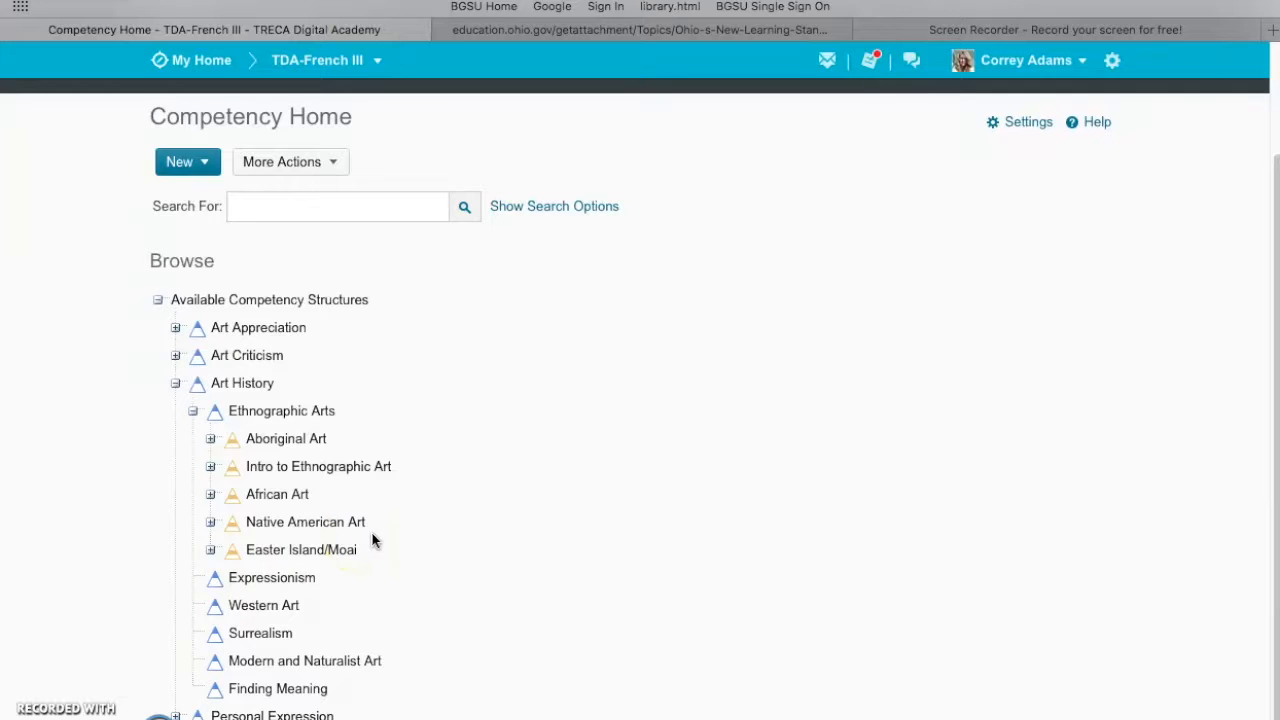
{"action": "mouse_move", "coordinate": [211, 438]}
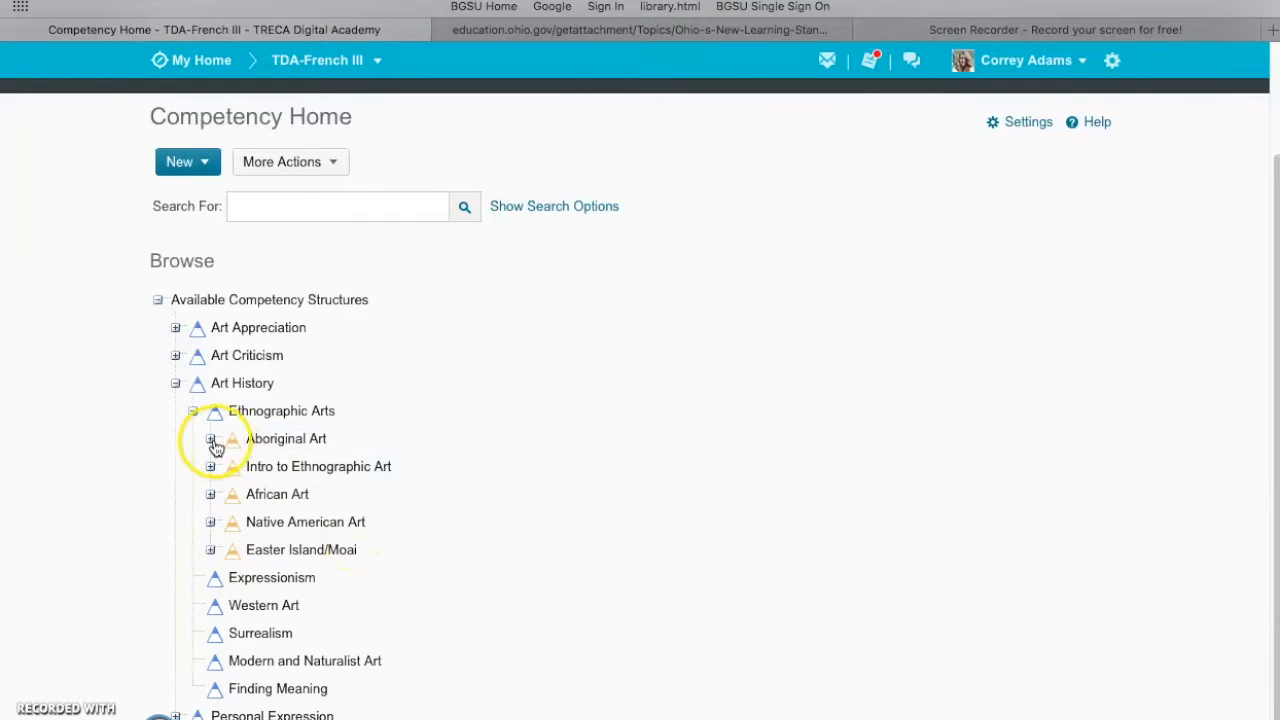
Browse the Aboriginal Art and African Art objectives, then collapse them.
{"action": "left_click", "coordinate": [210, 438]}
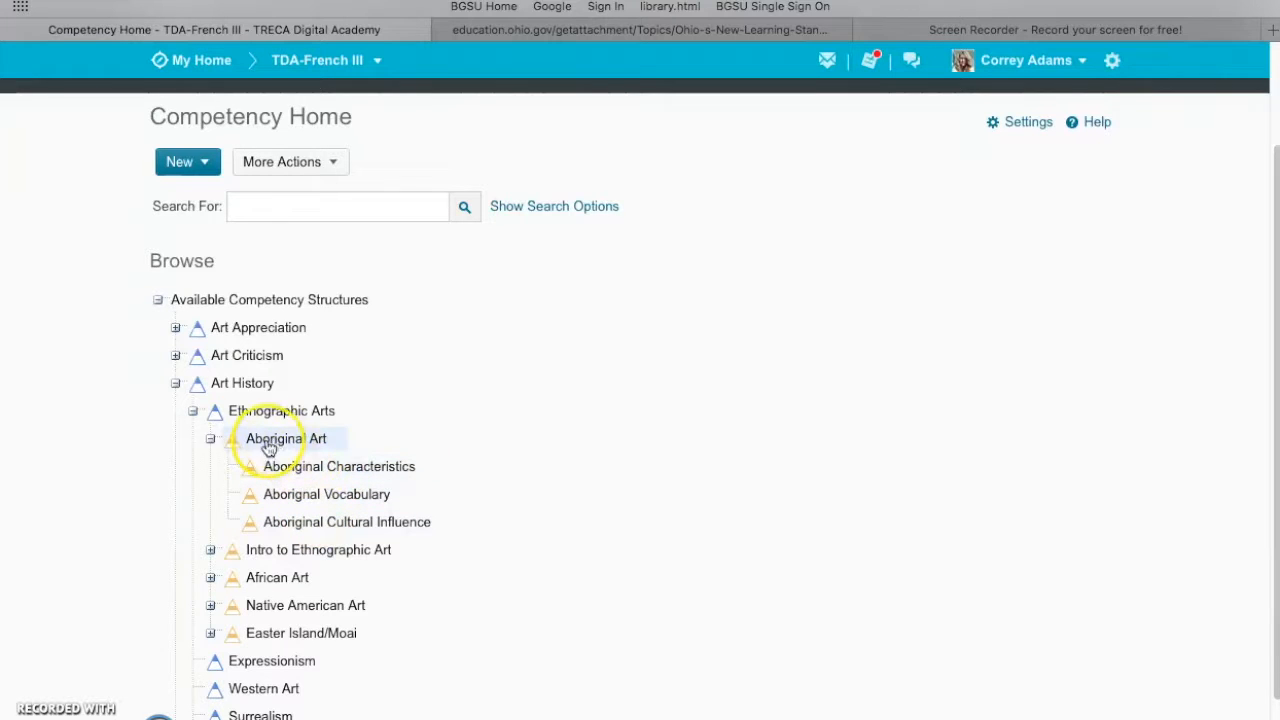
{"action": "mouse_move", "coordinate": [157, 517]}
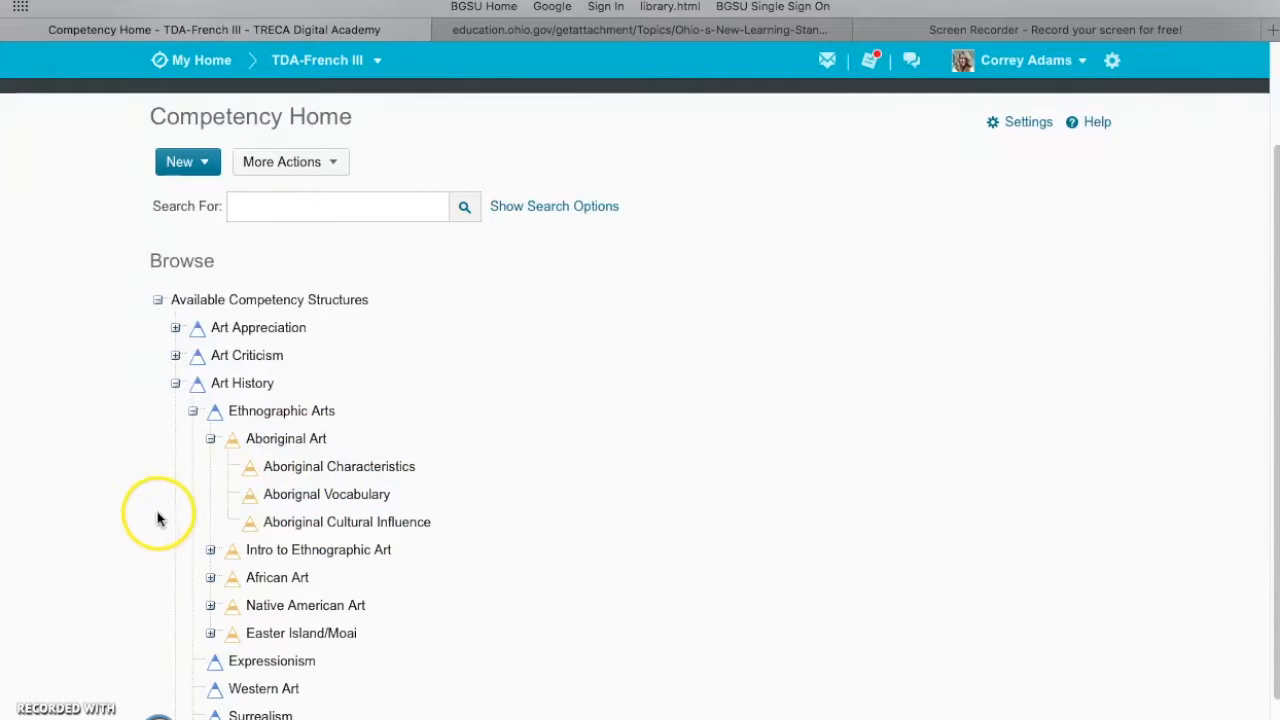
{"action": "mouse_move", "coordinate": [222, 533]}
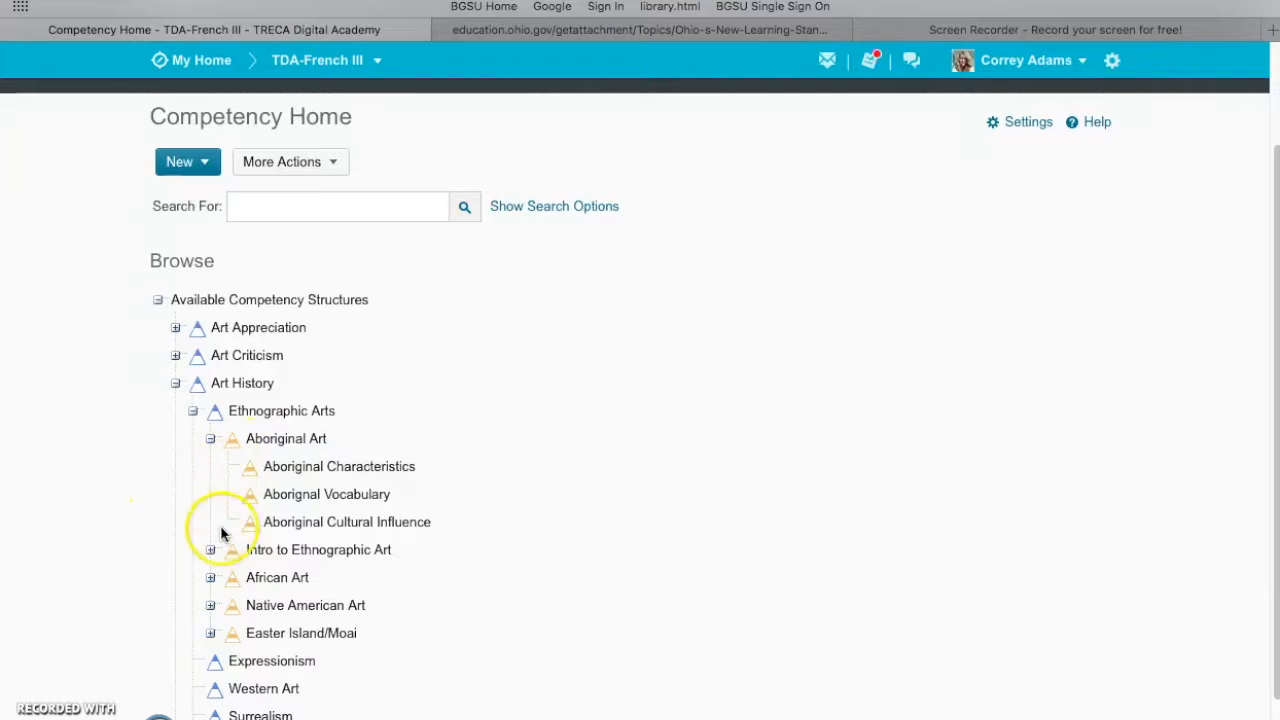
{"action": "left_click", "coordinate": [211, 550]}
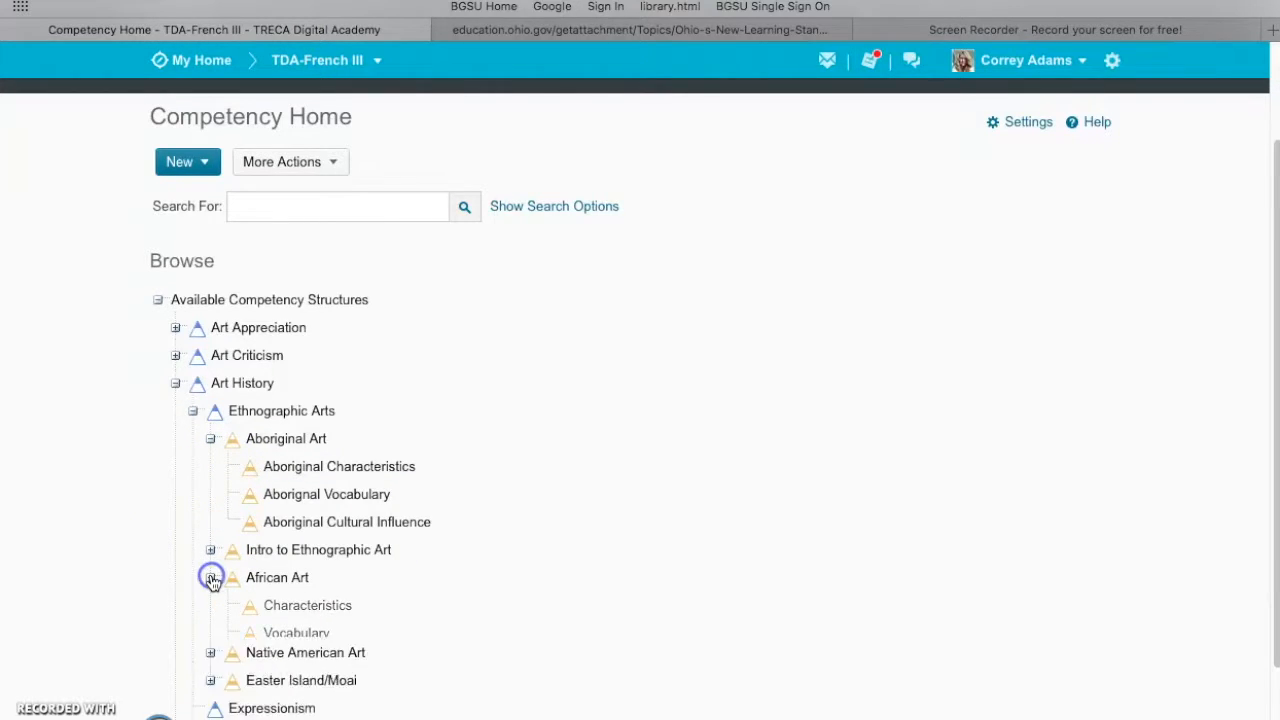
{"action": "left_click", "coordinate": [211, 577]}
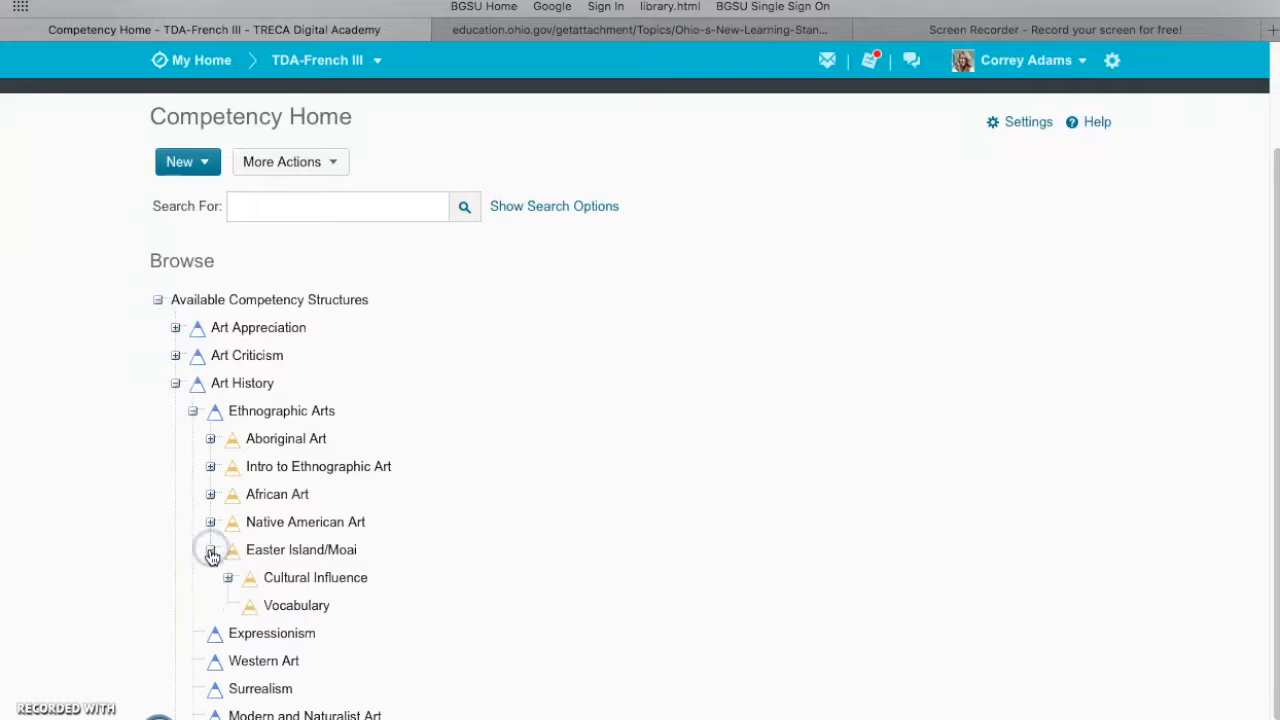
Expand Easter Island/Moai to show Cultural Influence and Vocabulary.
{"action": "left_click", "coordinate": [296, 605]}
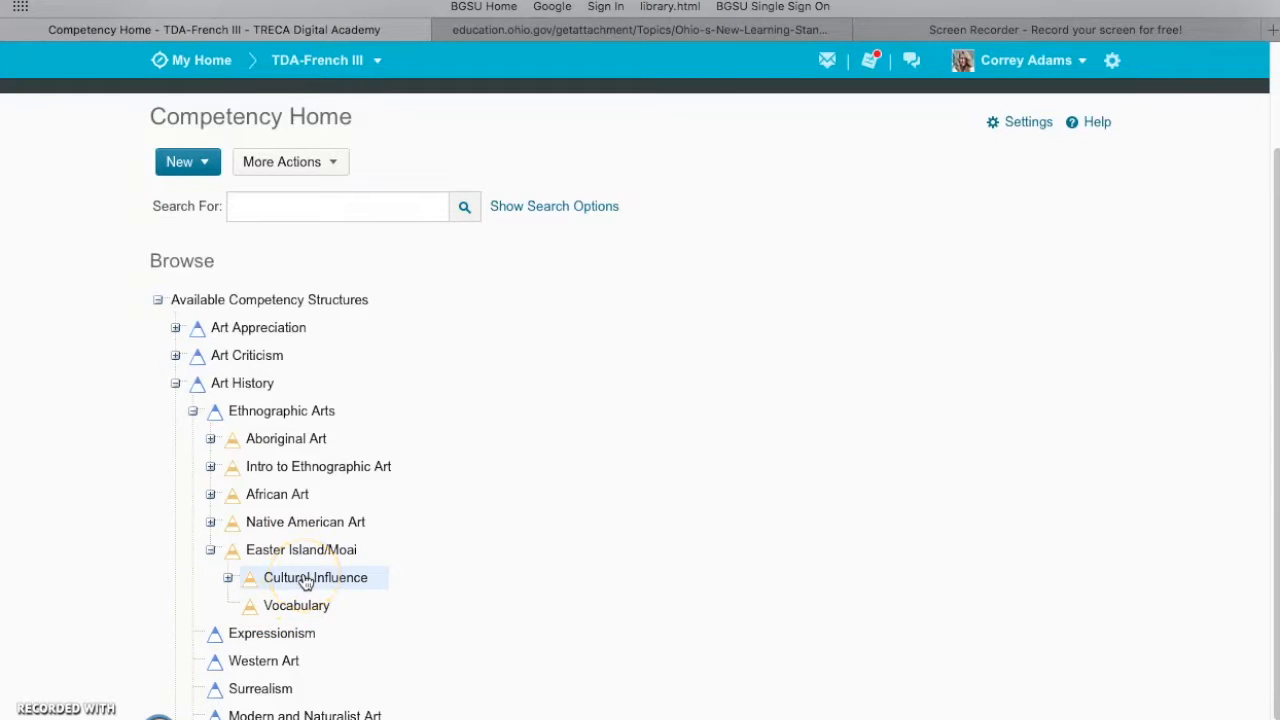
{"action": "mouse_move", "coordinate": [296, 605]}
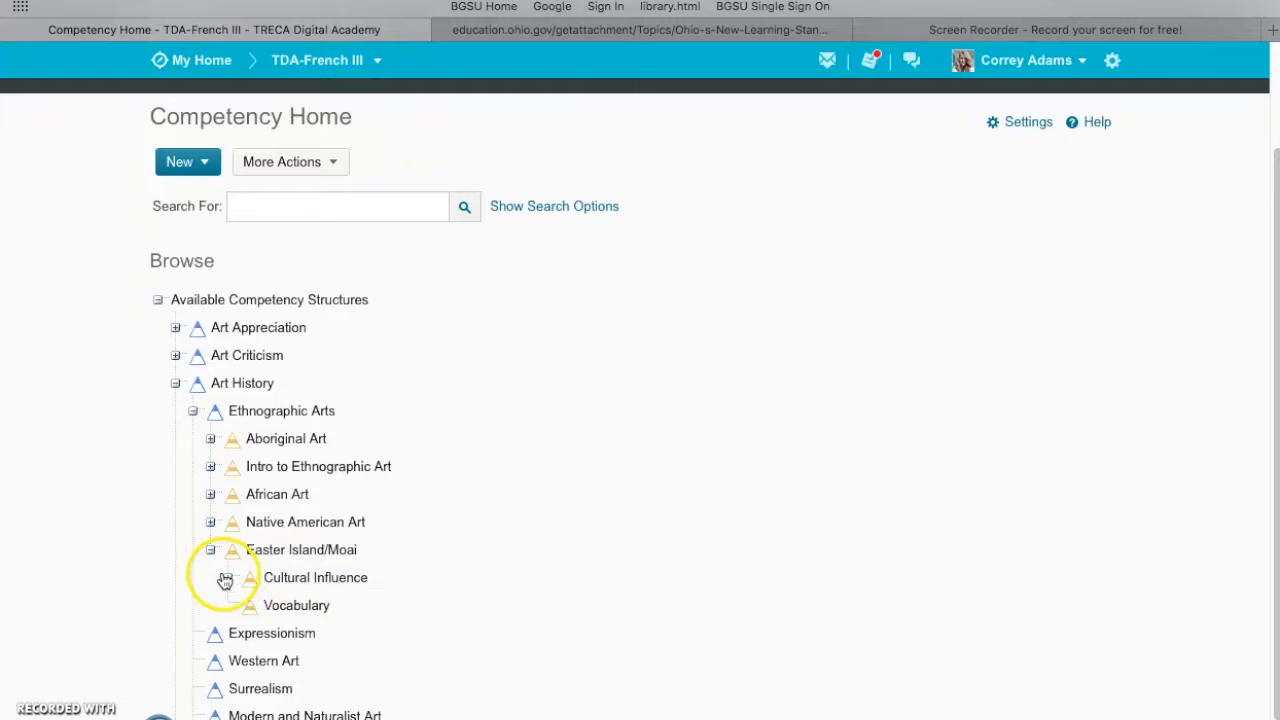
{"action": "left_click", "coordinate": [228, 577]}
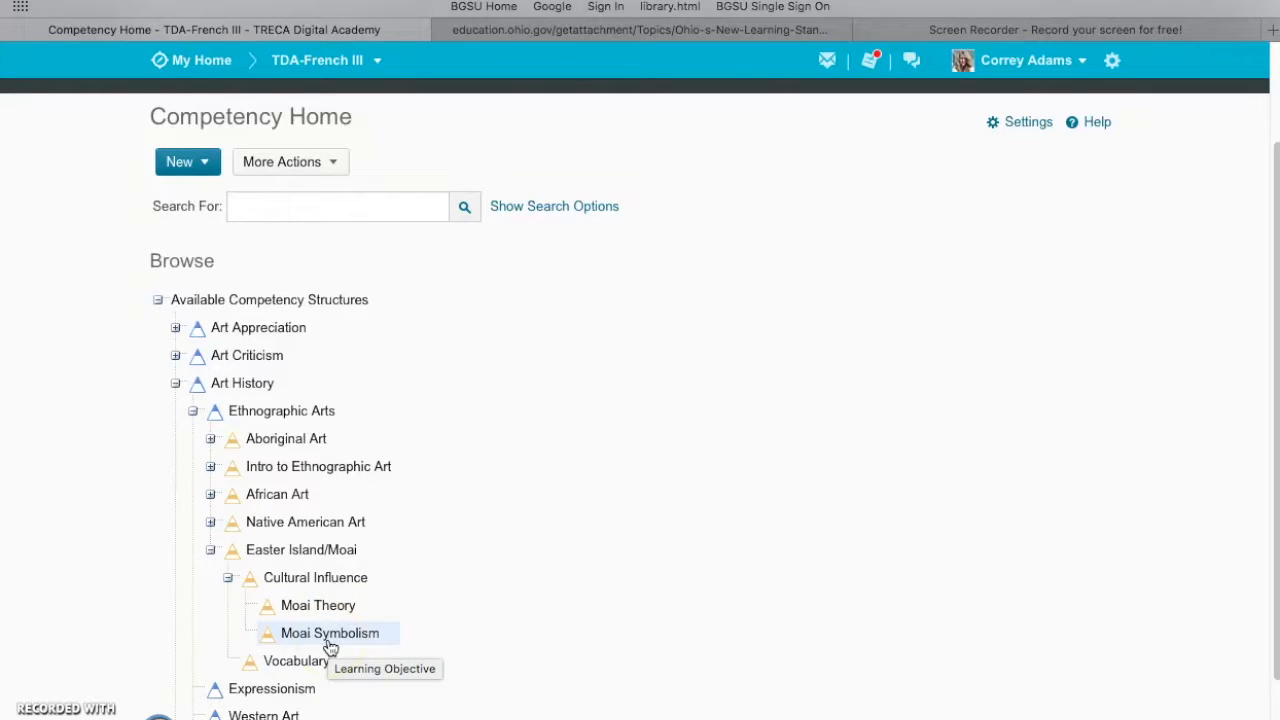
{"action": "left_click", "coordinate": [228, 577]}
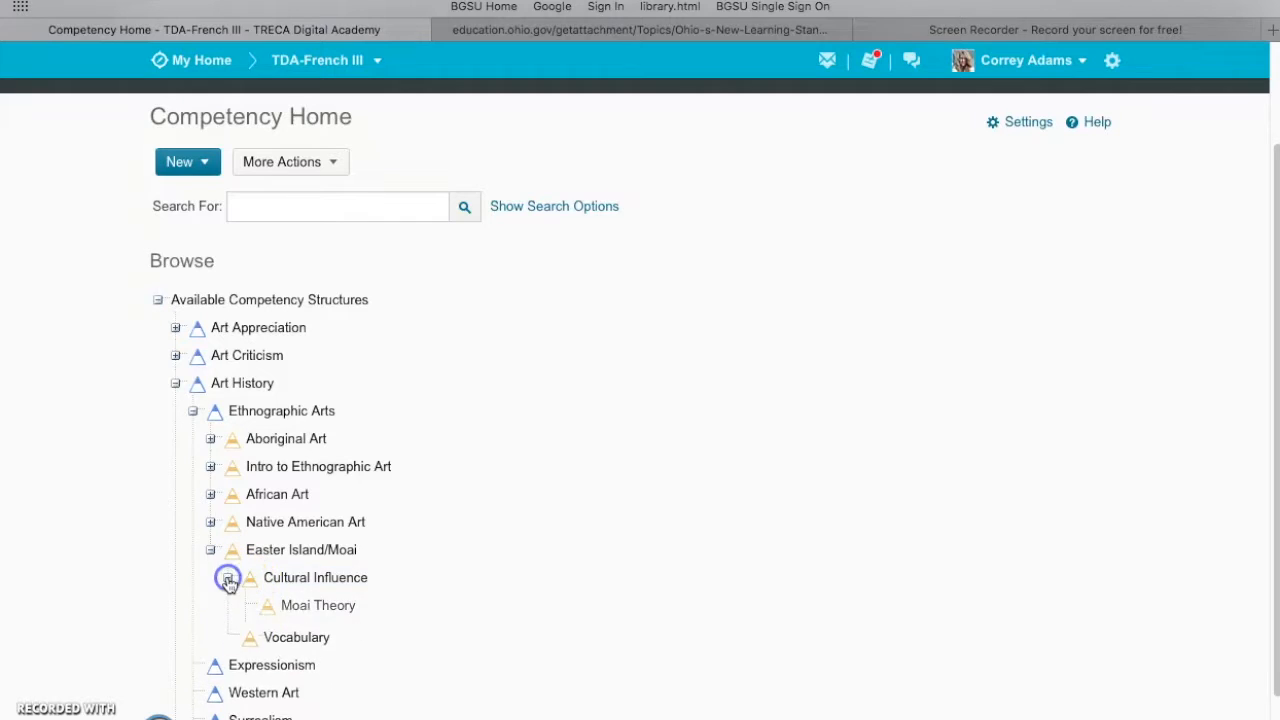
{"action": "left_click", "coordinate": [228, 577]}
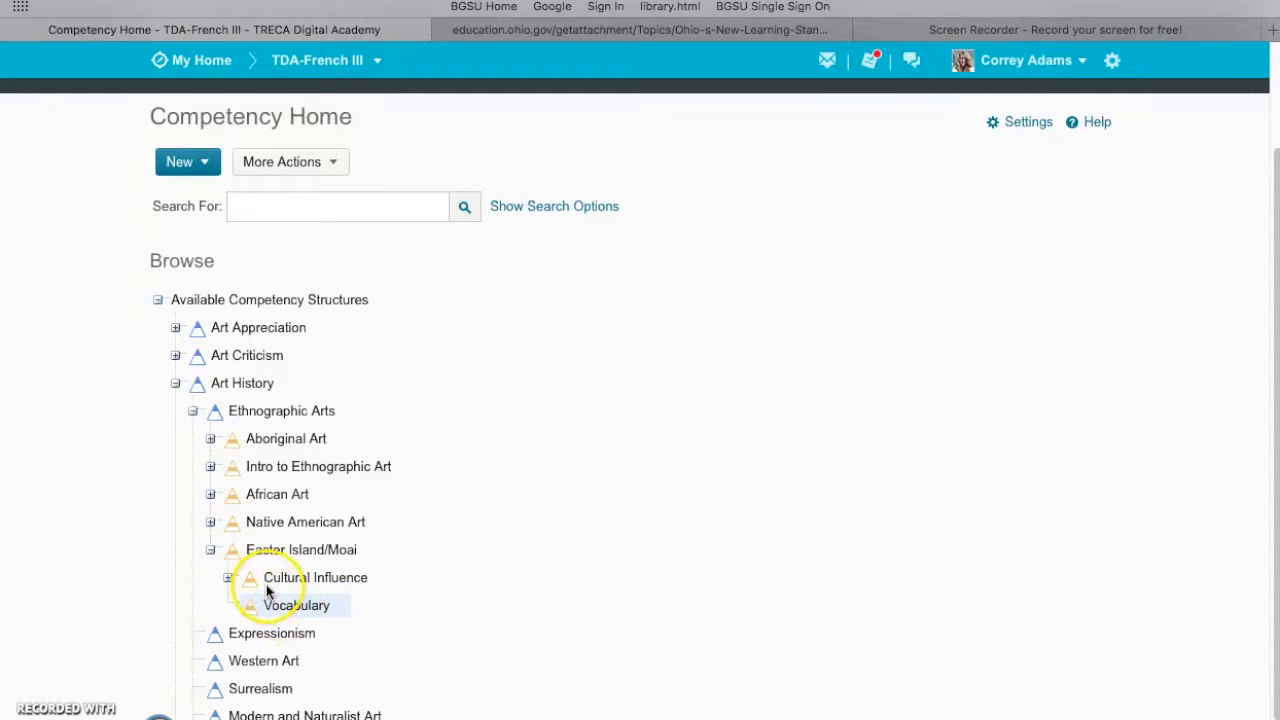
{"action": "left_click", "coordinate": [301, 549]}
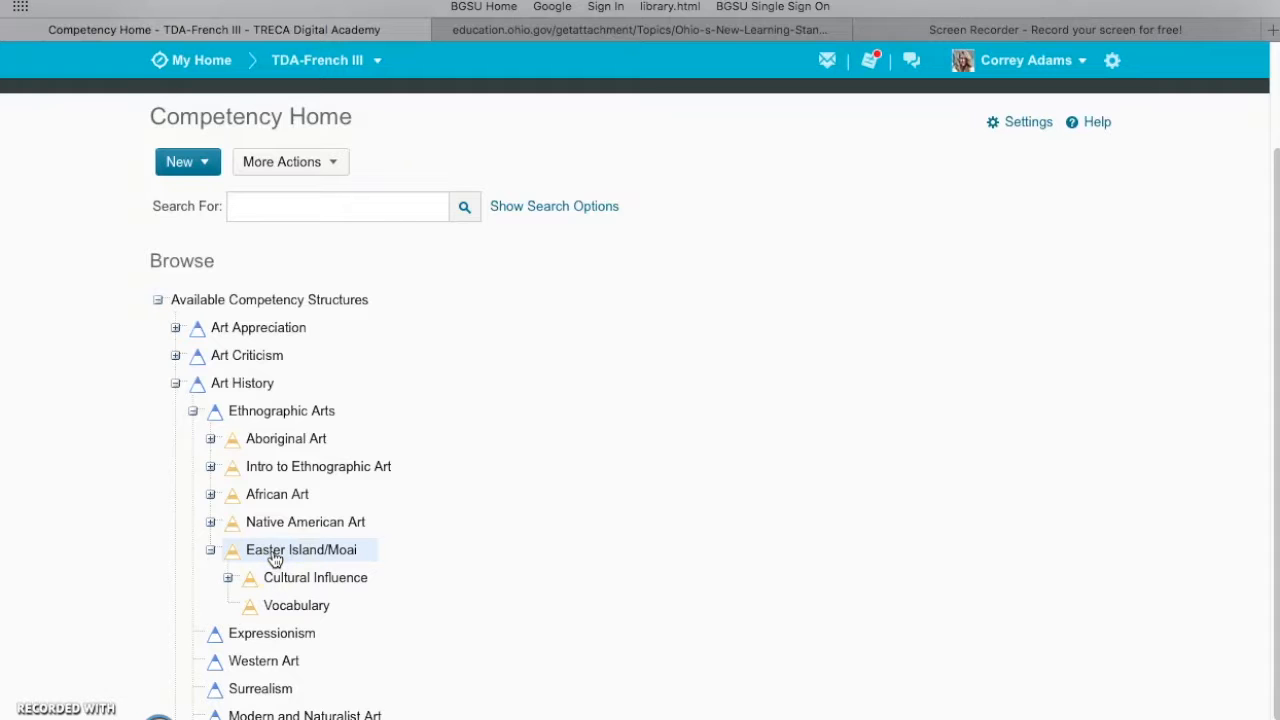
Open Easter Island/Moai's Structure view on the Edit Structure tab.
{"action": "left_click", "coordinate": [301, 549]}
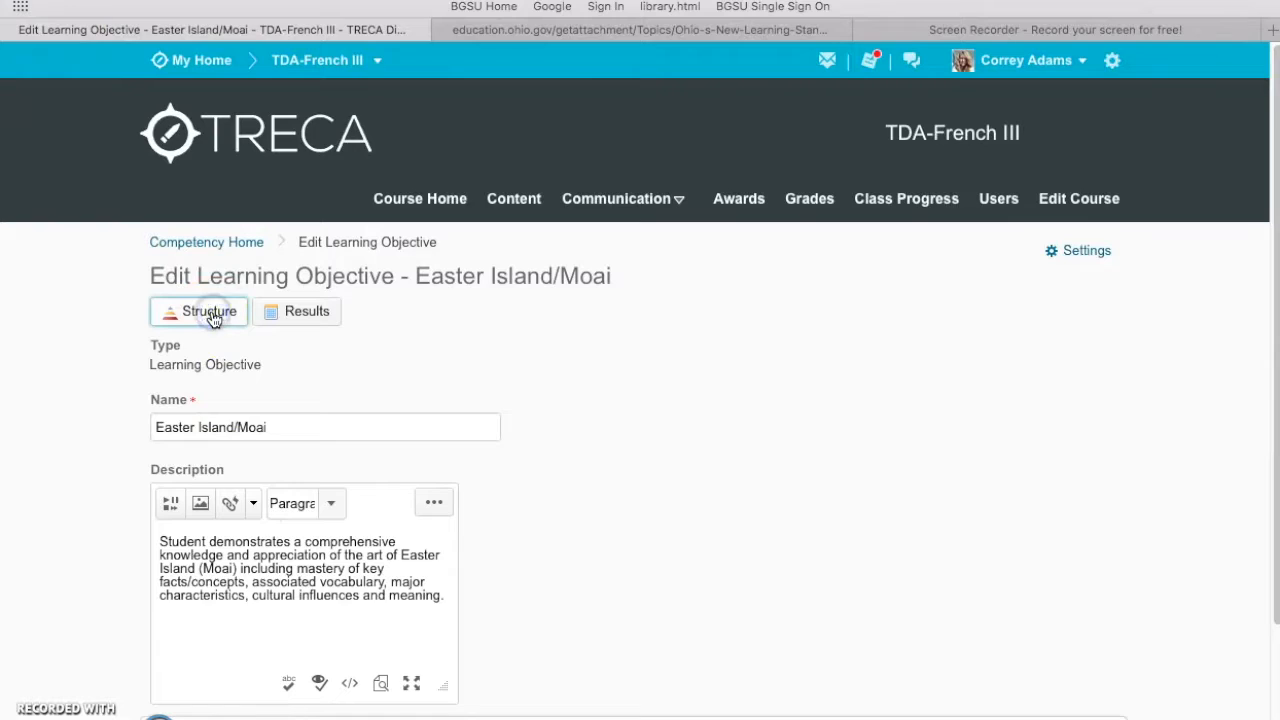
{"action": "left_click", "coordinate": [209, 311]}
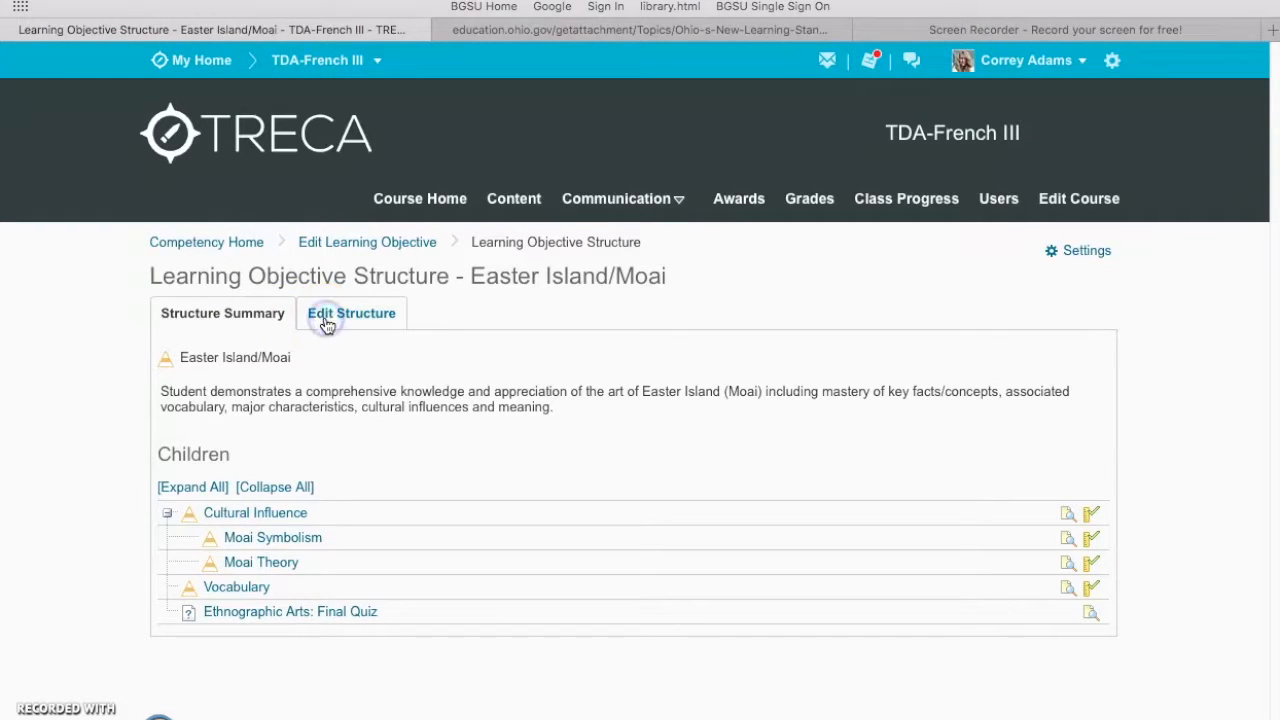
{"action": "left_click", "coordinate": [351, 313]}
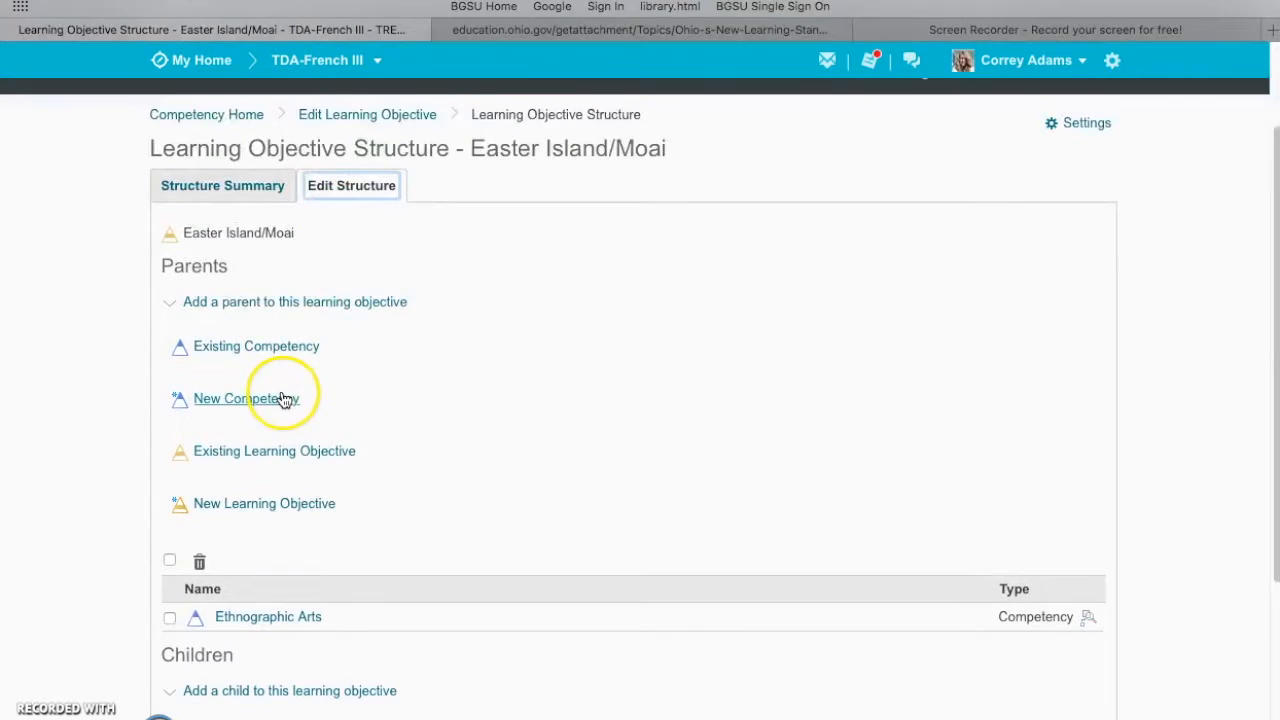
{"action": "scroll", "scroll_direction": "down", "scroll_amount": 3}
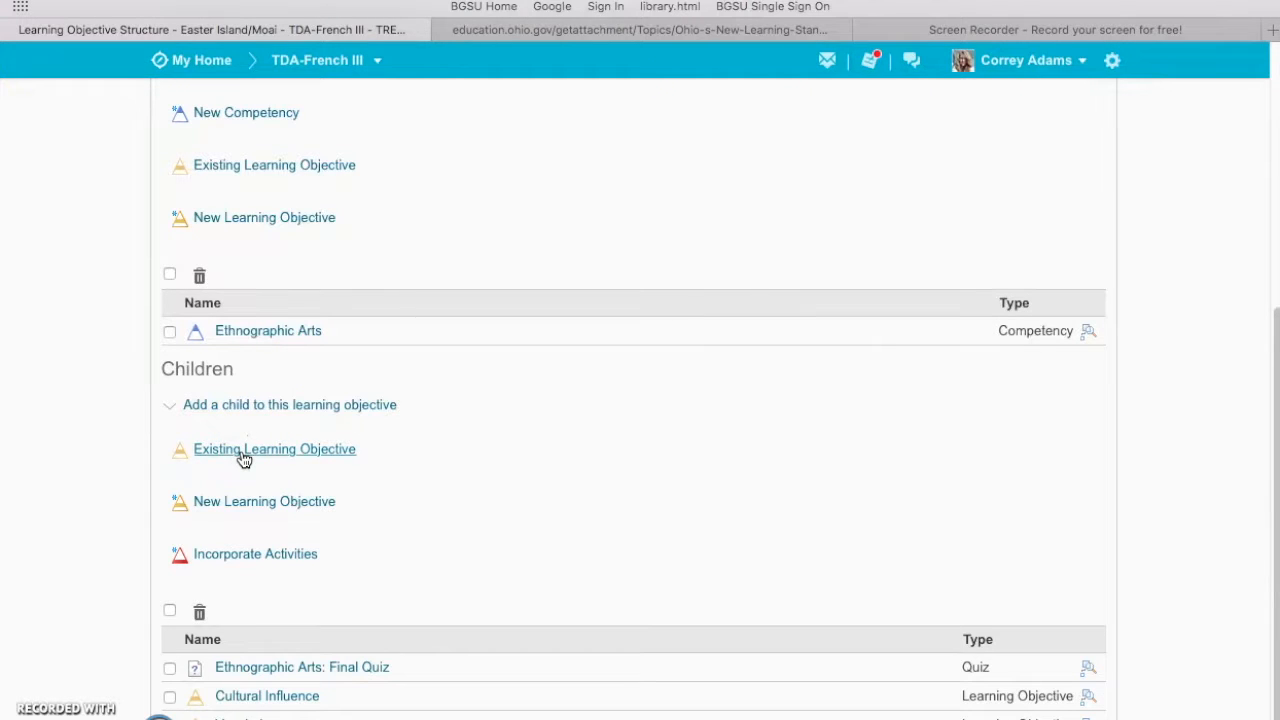
{"action": "mouse_move", "coordinate": [254, 501]}
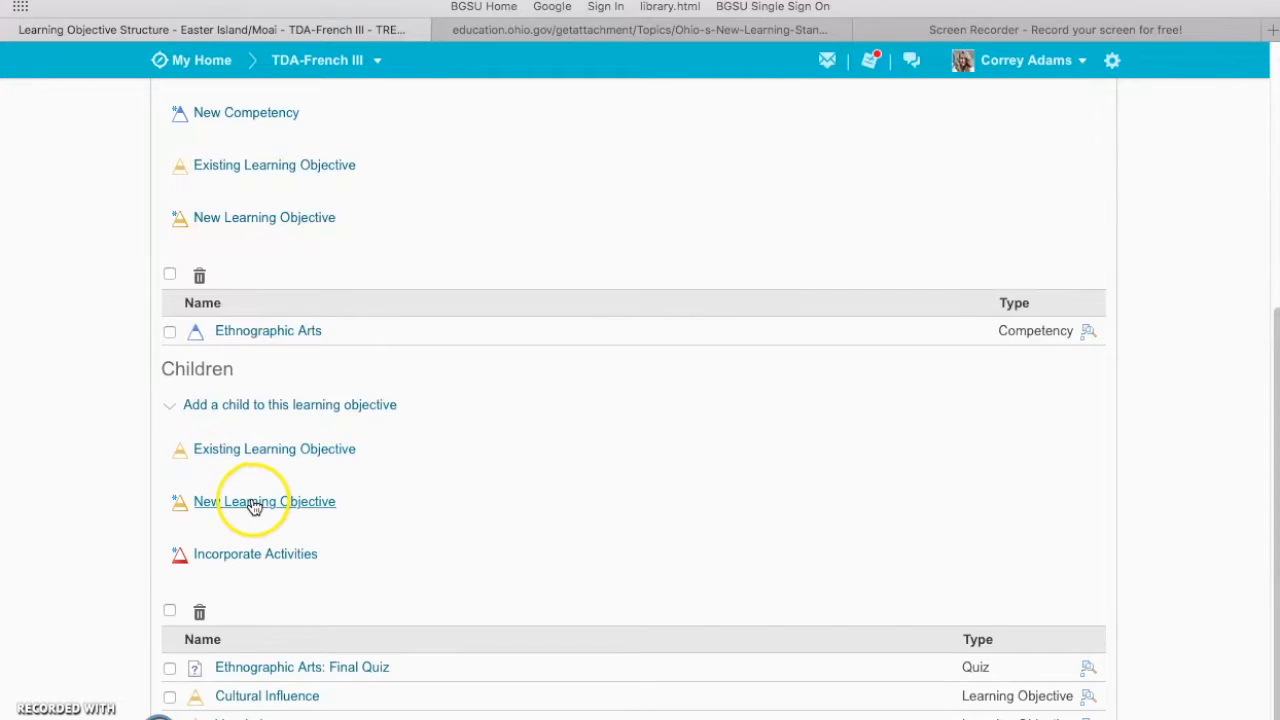
Add a new child learning objective and enter its name, 'Moai Characteristics'.
{"action": "left_click", "coordinate": [264, 501]}
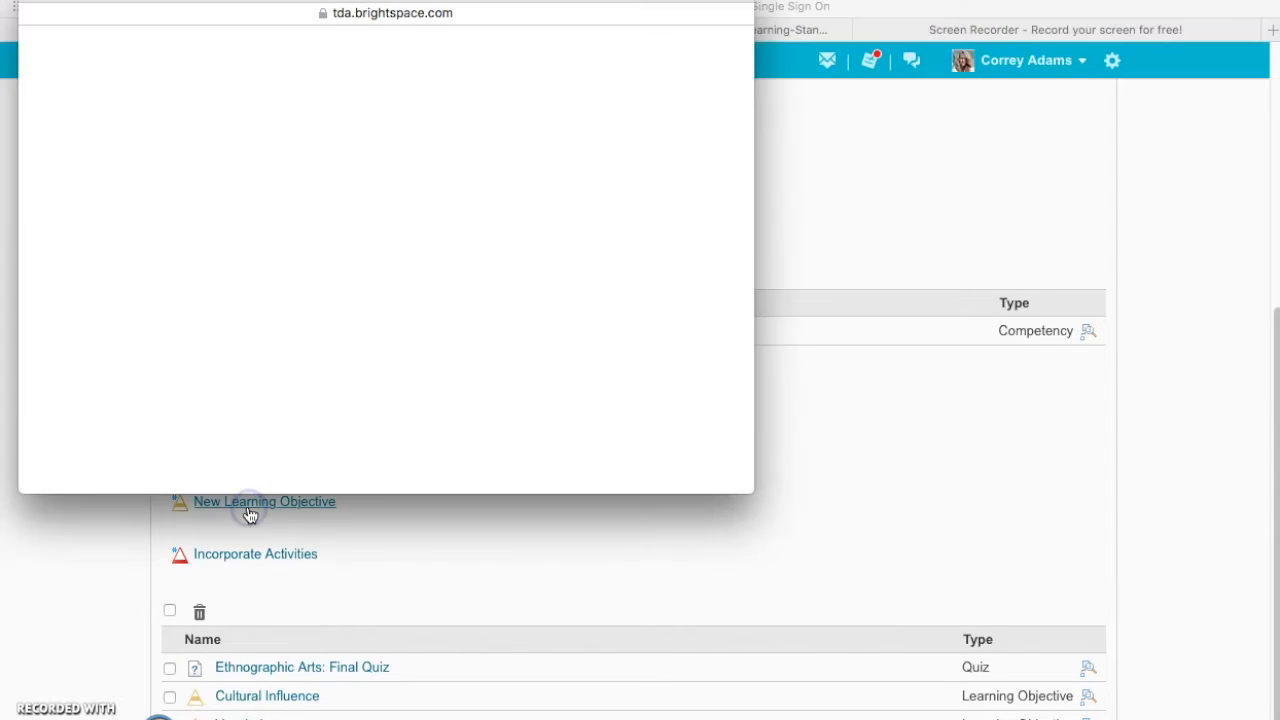
{"action": "left_click", "coordinate": [264, 501]}
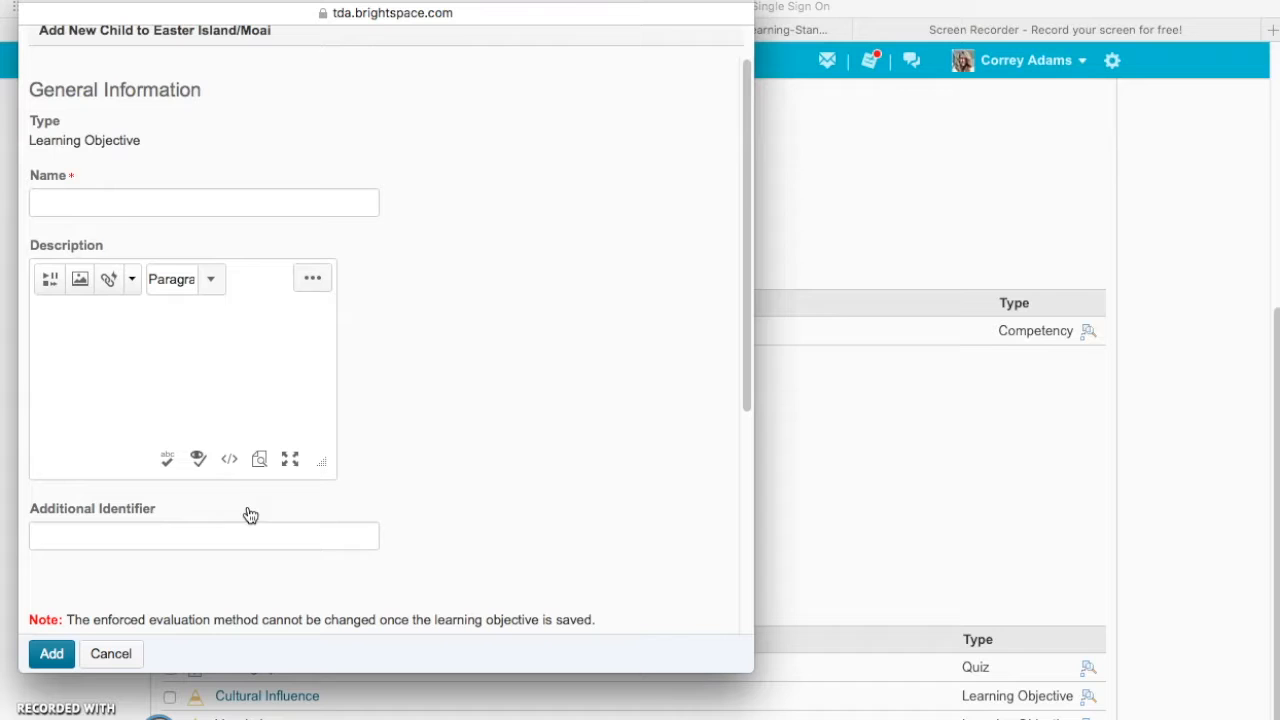
{"action": "left_click", "coordinate": [204, 203]}
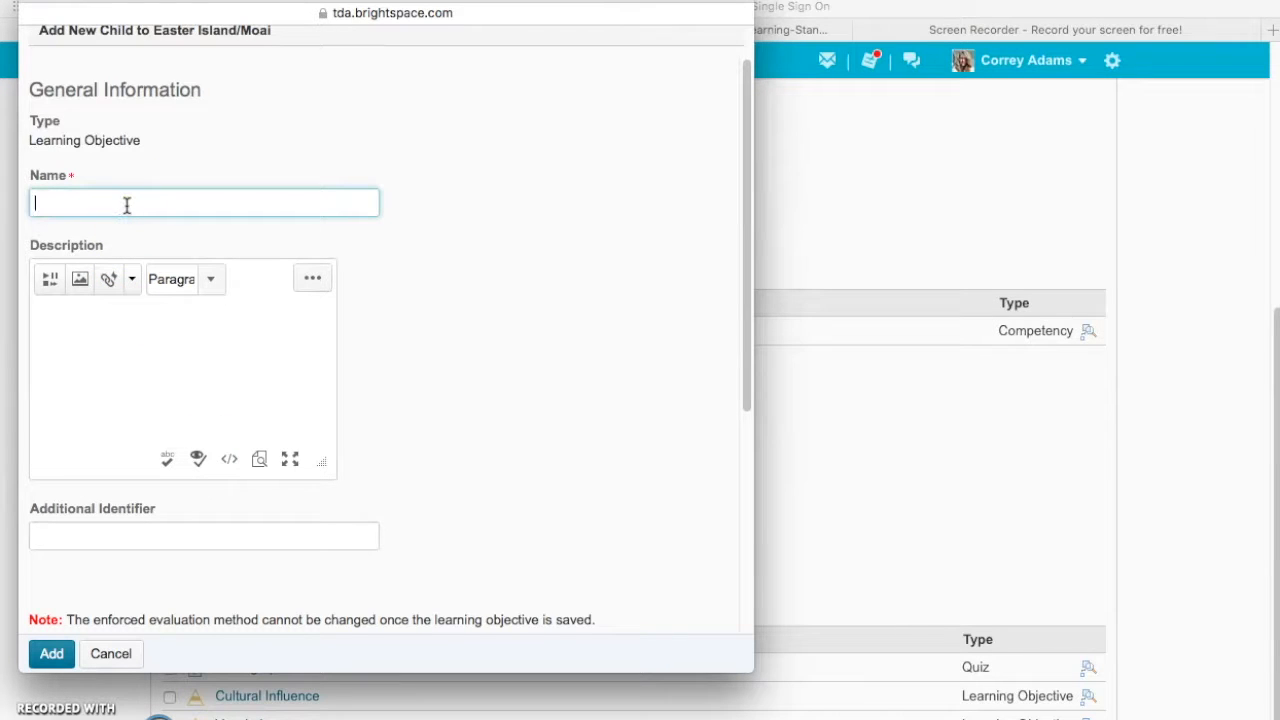
{"action": "type", "text": "M"}
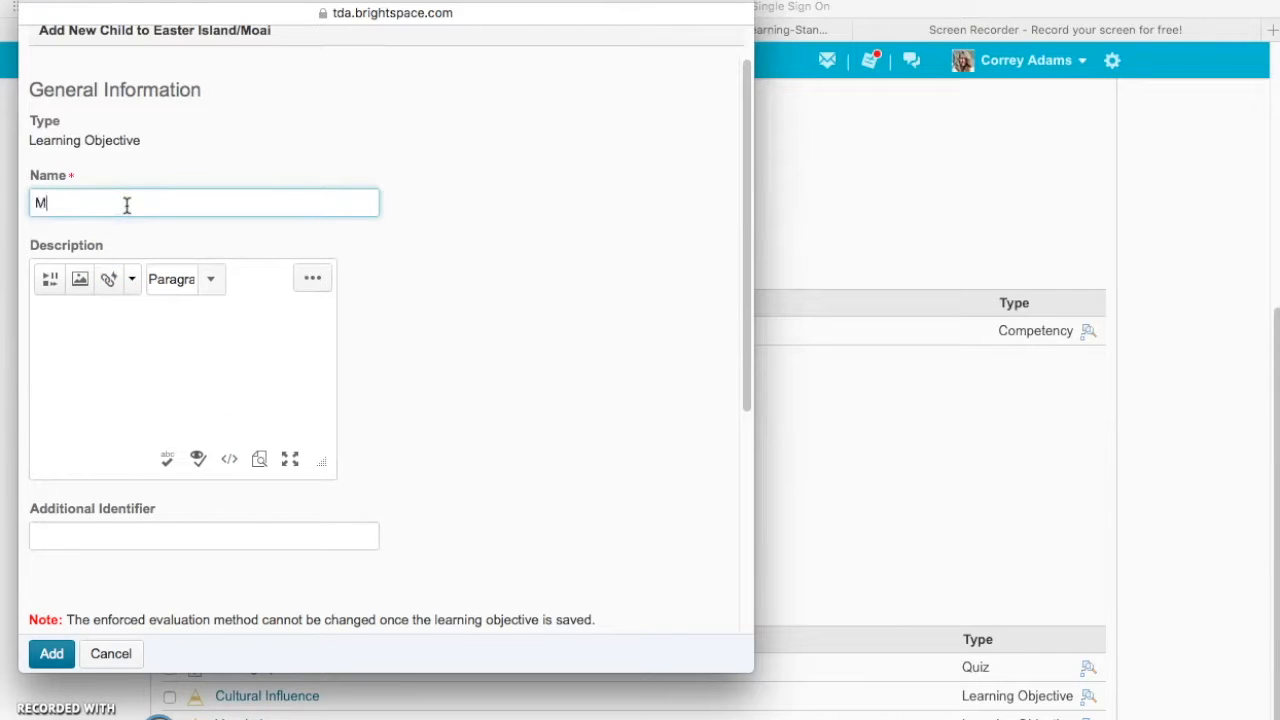
{"action": "type", "text": "oai"}
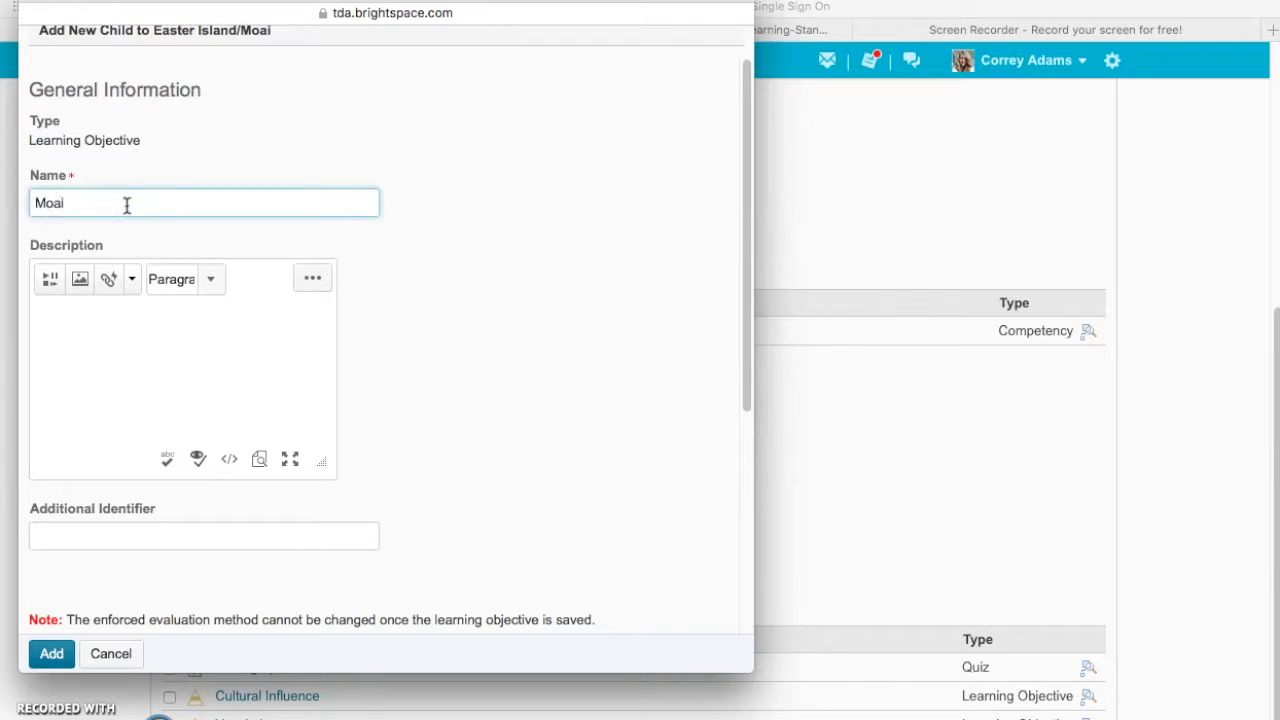
{"action": "type", "text": "Characters"}
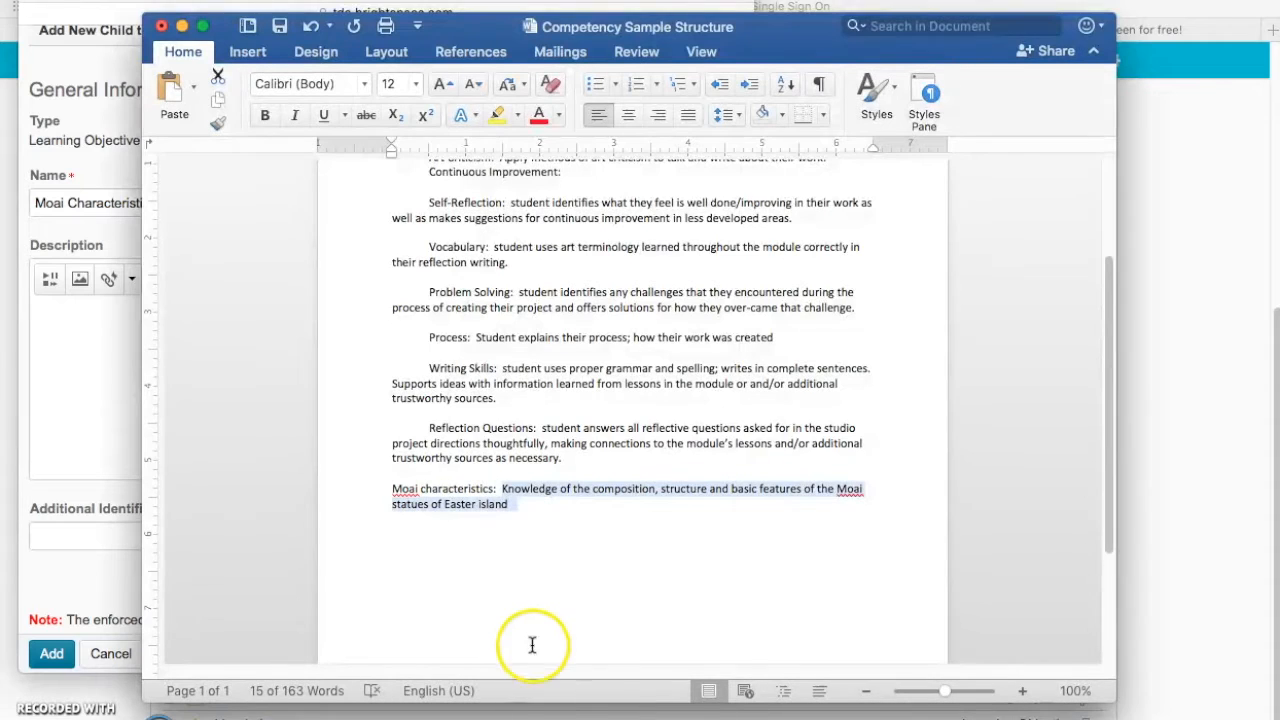
Select and copy the sentence after 'Moai characteristics:' in the Word document.
{"action": "left_click", "coordinate": [502, 488]}
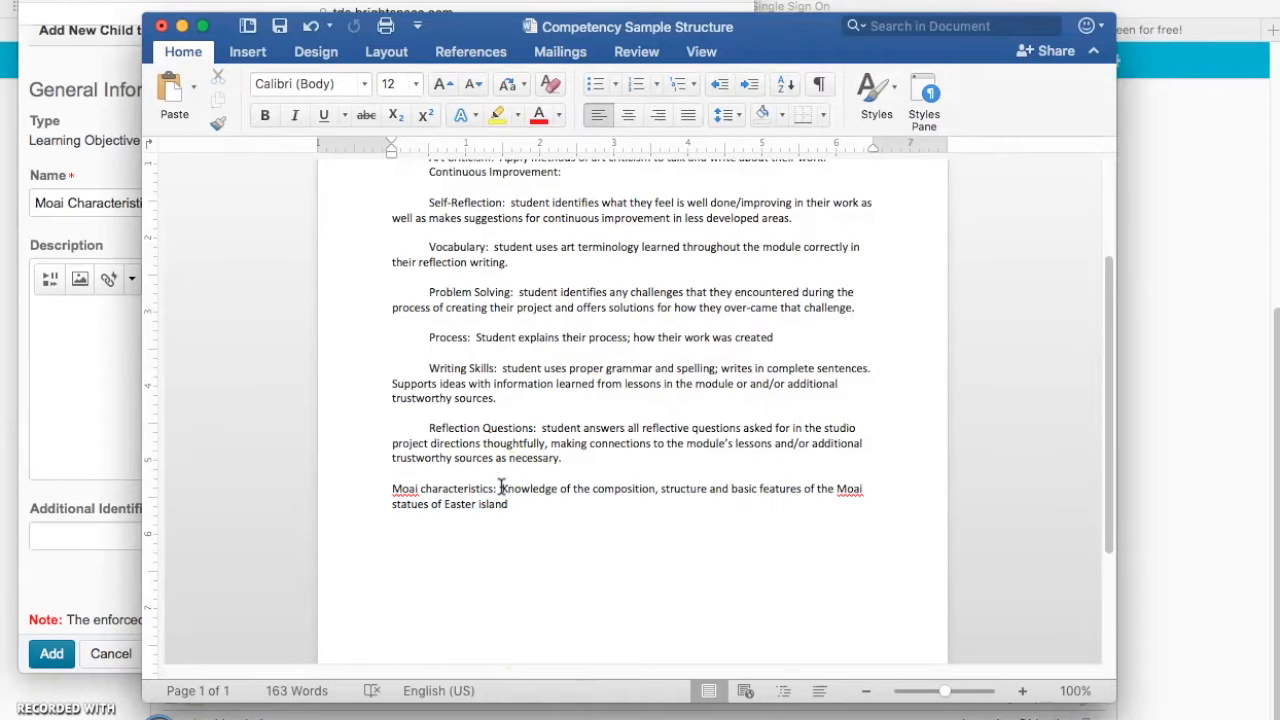
{"action": "left_click_drag", "start_coordinate": [500, 488], "coordinate": [508, 503]}
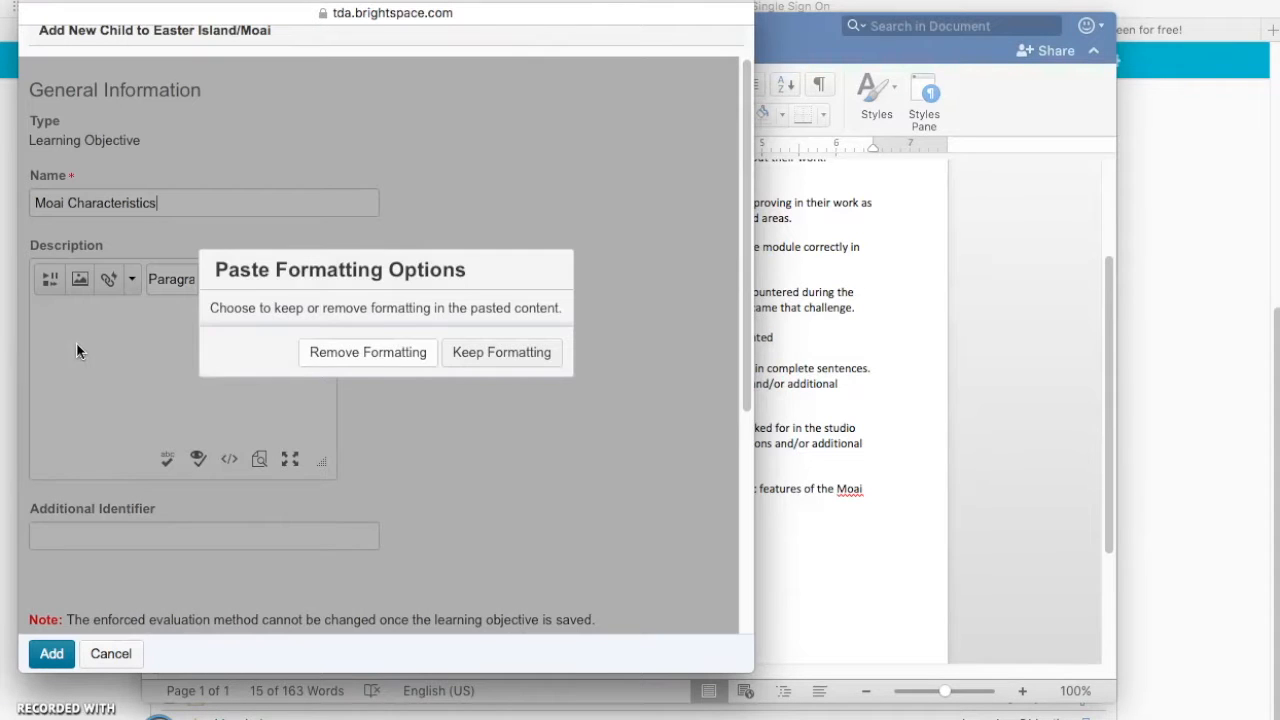
Paste the Moai description and pick a paste formatting option.
{"action": "left_click", "coordinate": [501, 352]}
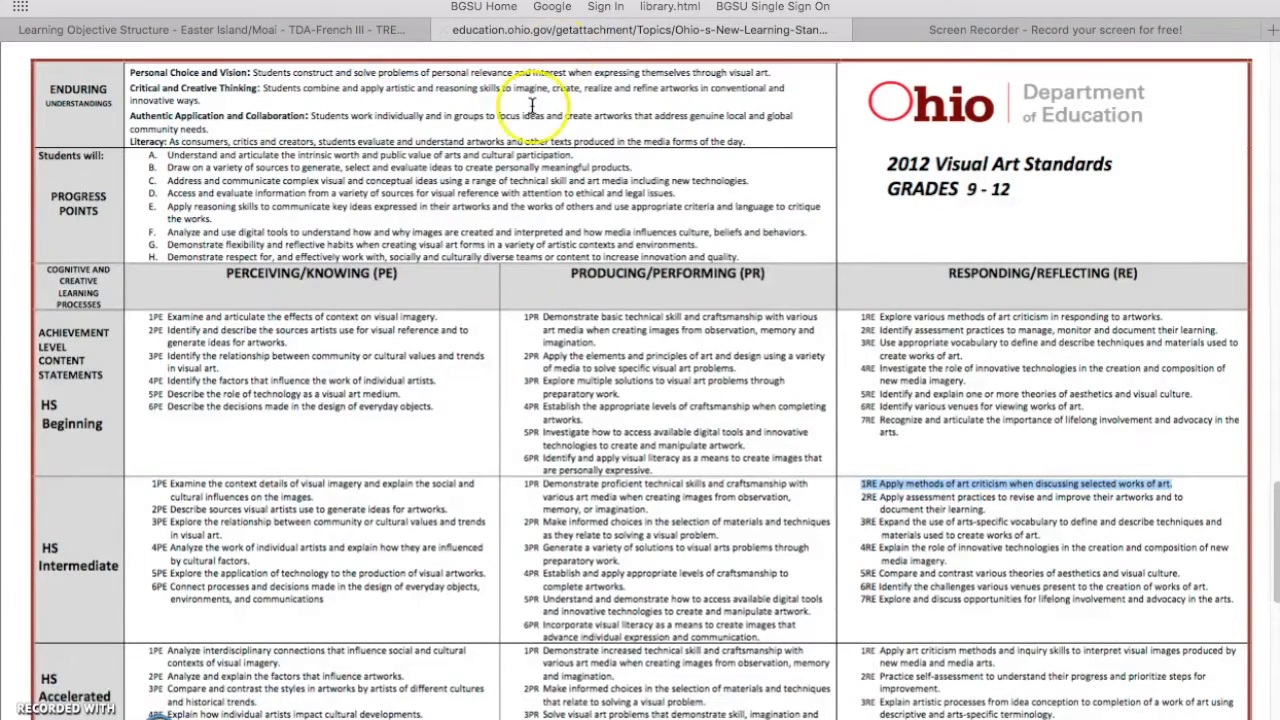
{"action": "mouse_move", "coordinate": [575, 305]}
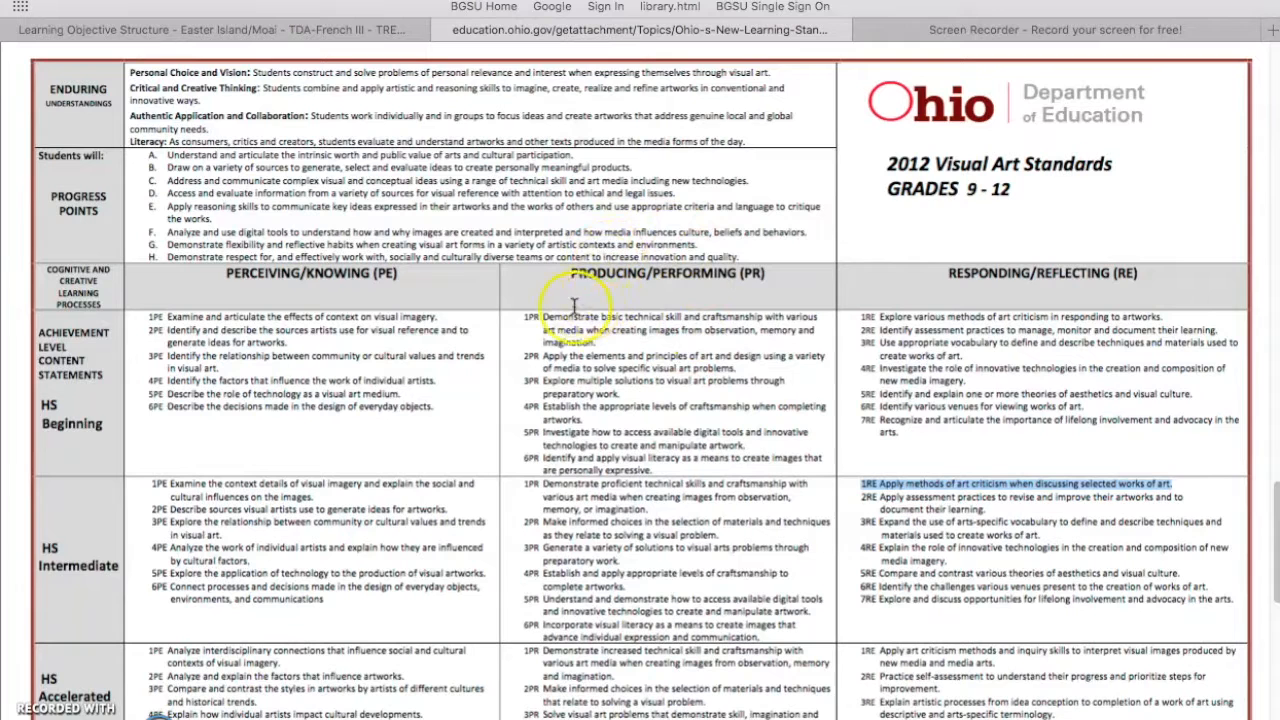
{"action": "mouse_move", "coordinate": [150, 485]}
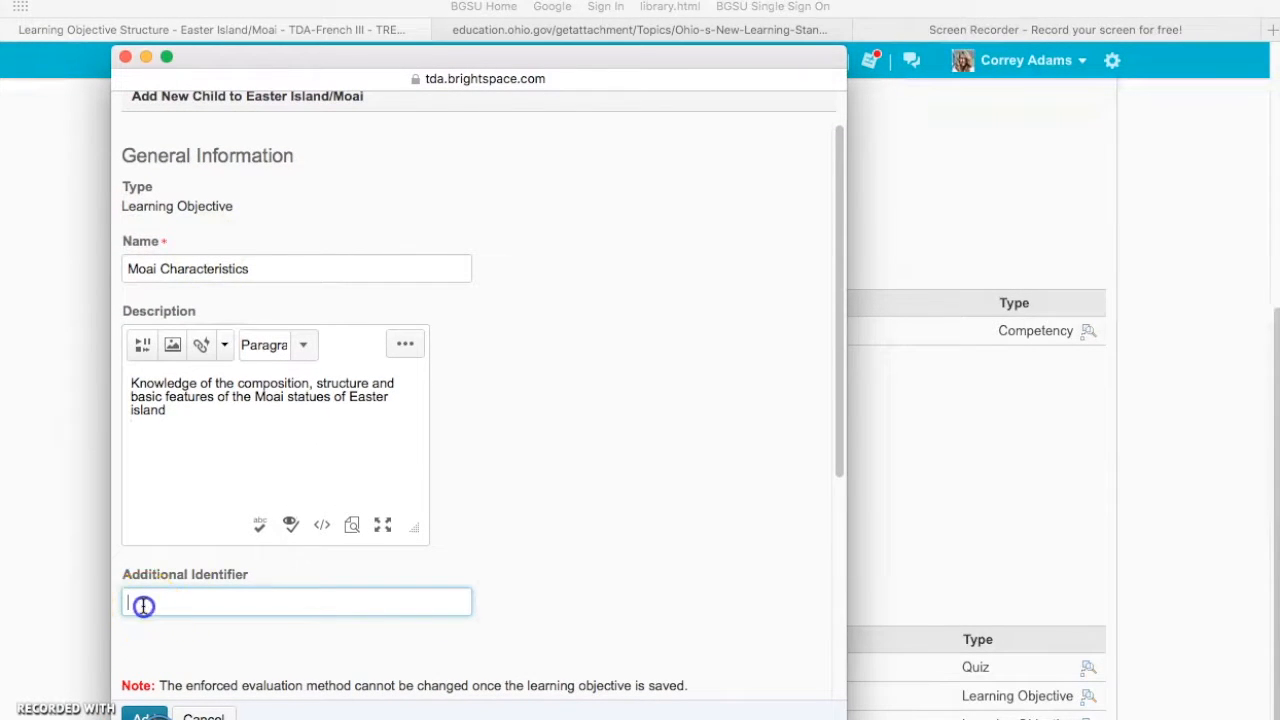
Set the 'HS Intermediate' identifier on social and cultural influences, then add the objective.
{"action": "type", "text": "explain the social and cultural influences on the images."}
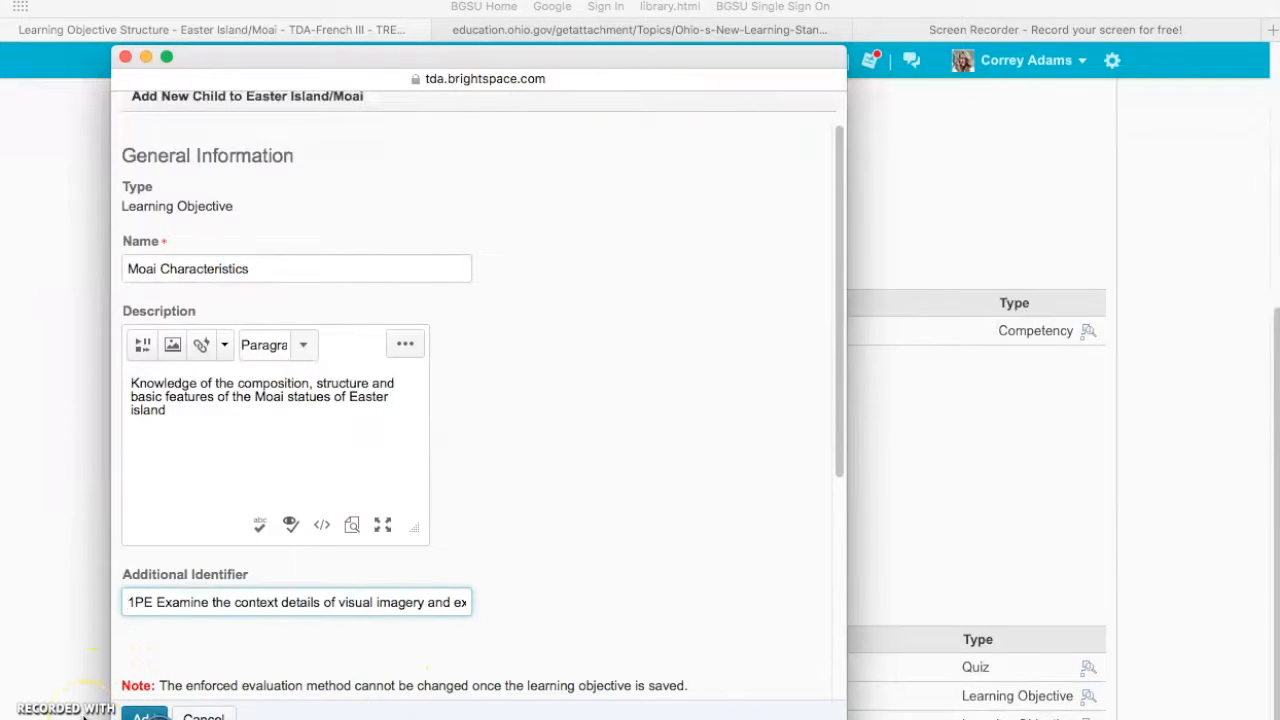
{"action": "type", "text": "HS Intermediate:"}
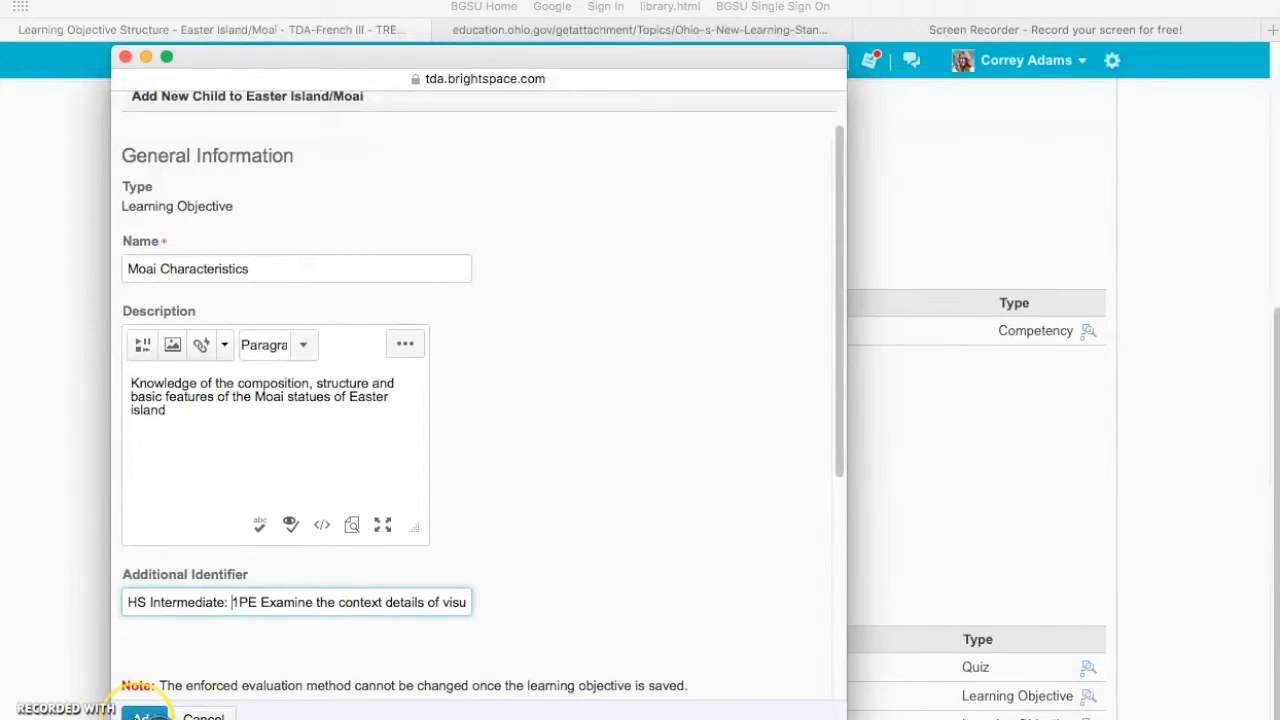
{"action": "left_click", "coordinate": [146, 715]}
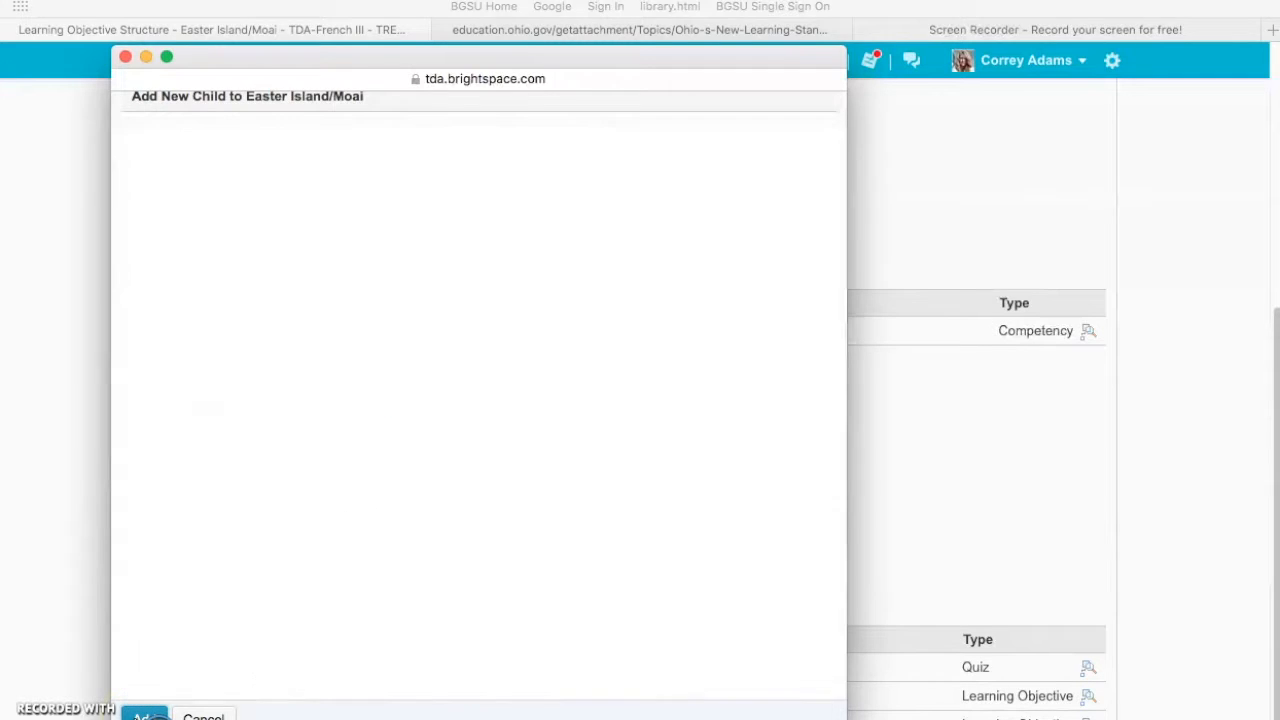
Close the Add dialog and scroll the Children list containing Moai Characteristics.
{"action": "left_click", "coordinate": [203, 716]}
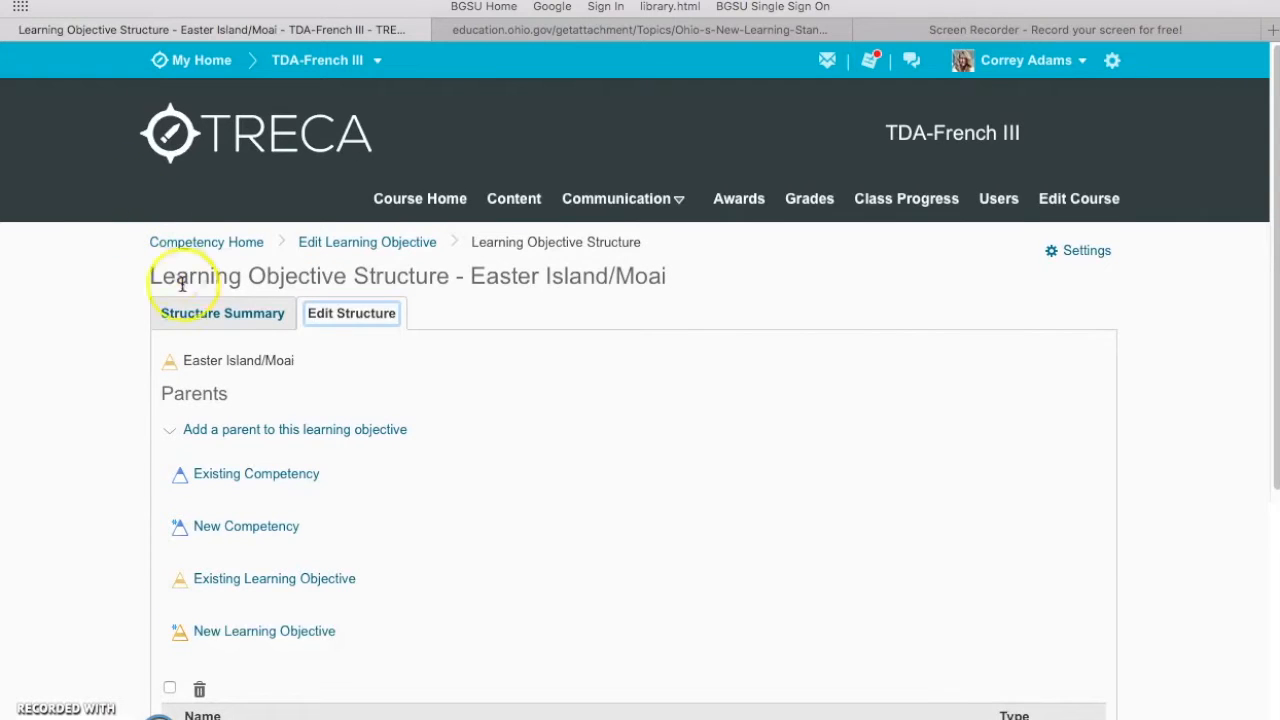
{"action": "scroll", "scroll_direction": "down", "scroll_amount": 3}
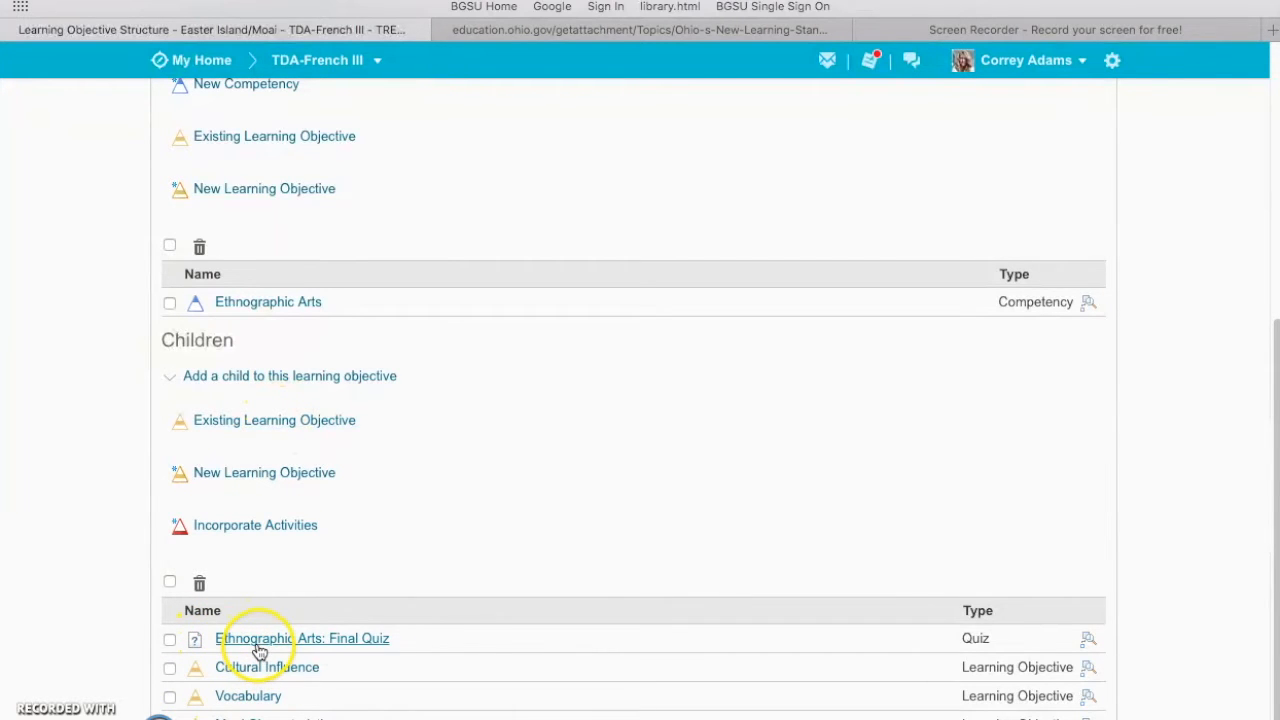
{"action": "mouse_move", "coordinate": [258, 696]}
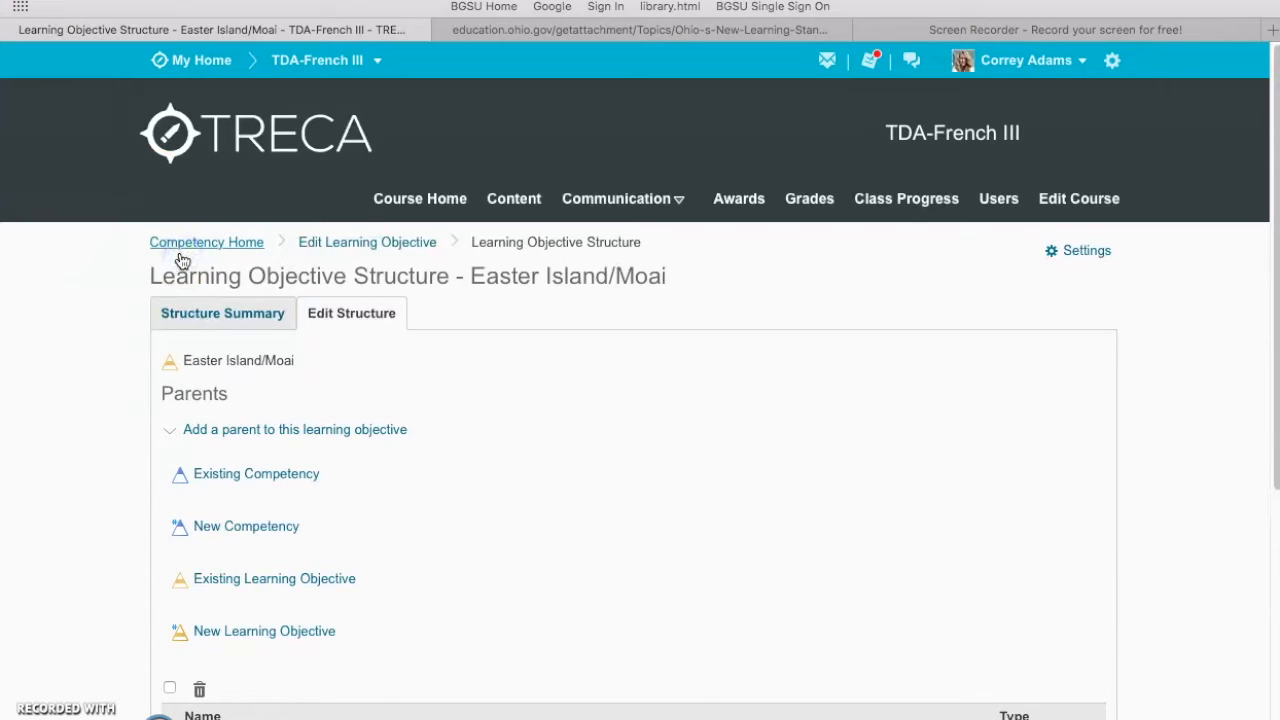
Go to Competency Home and expand Art History and Easter Island/Moai.
{"action": "left_click", "coordinate": [206, 242]}
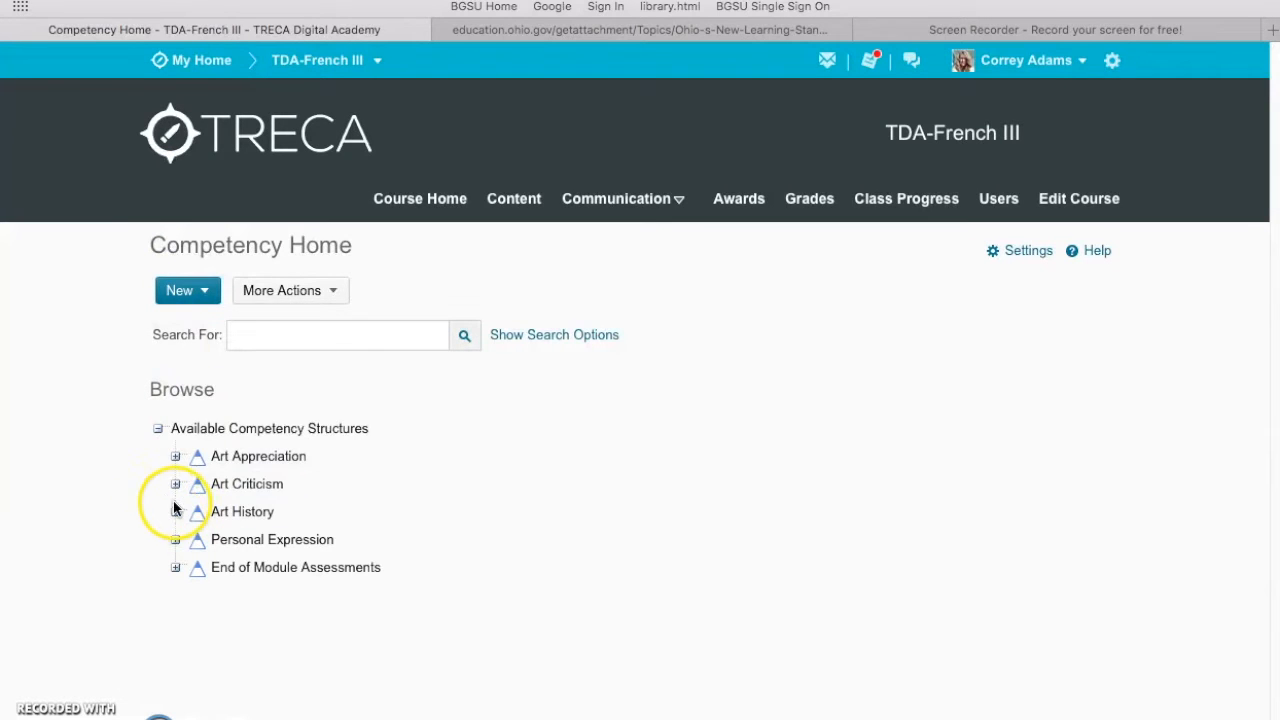
{"action": "left_click", "coordinate": [175, 511]}
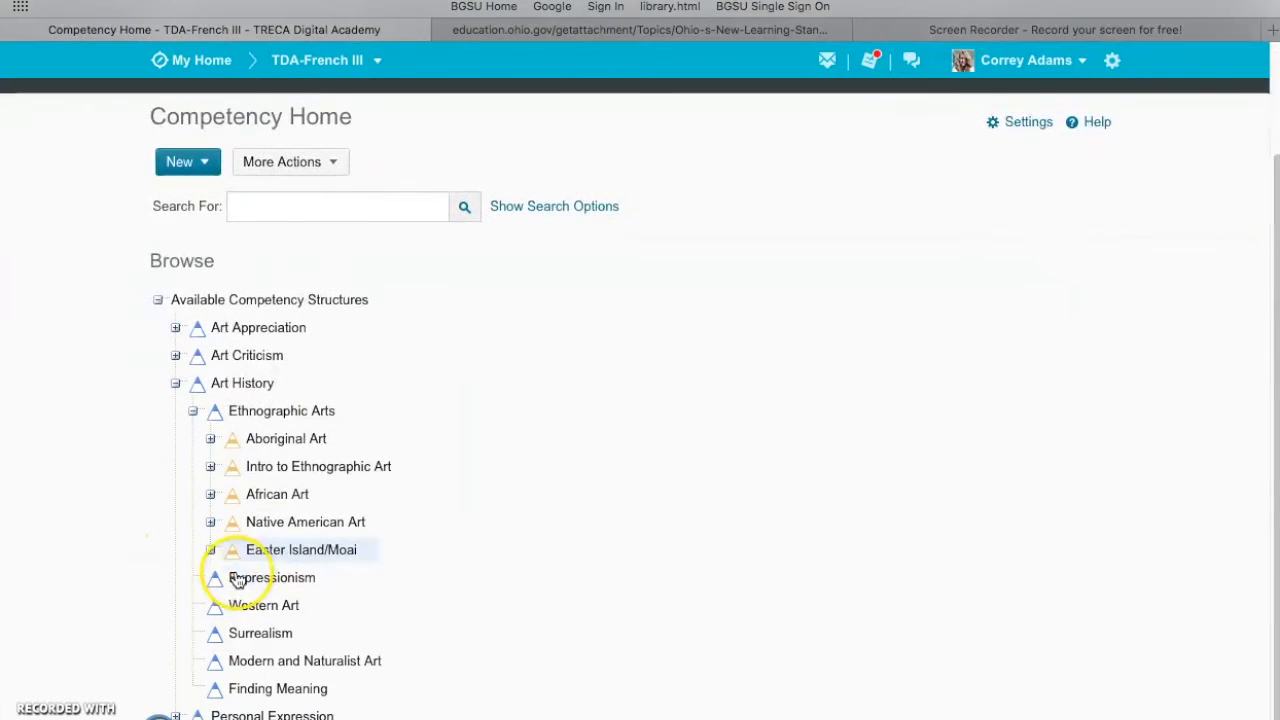
{"action": "left_click", "coordinate": [211, 549]}
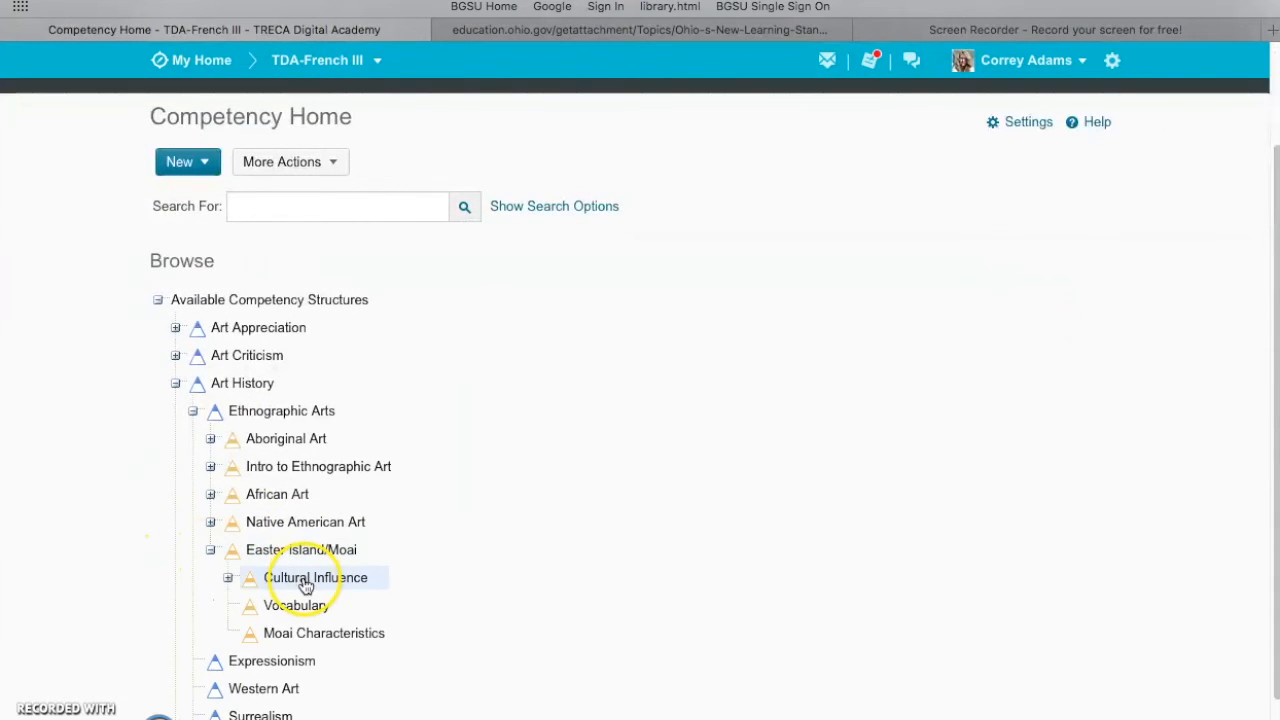
{"action": "mouse_move", "coordinate": [287, 640]}
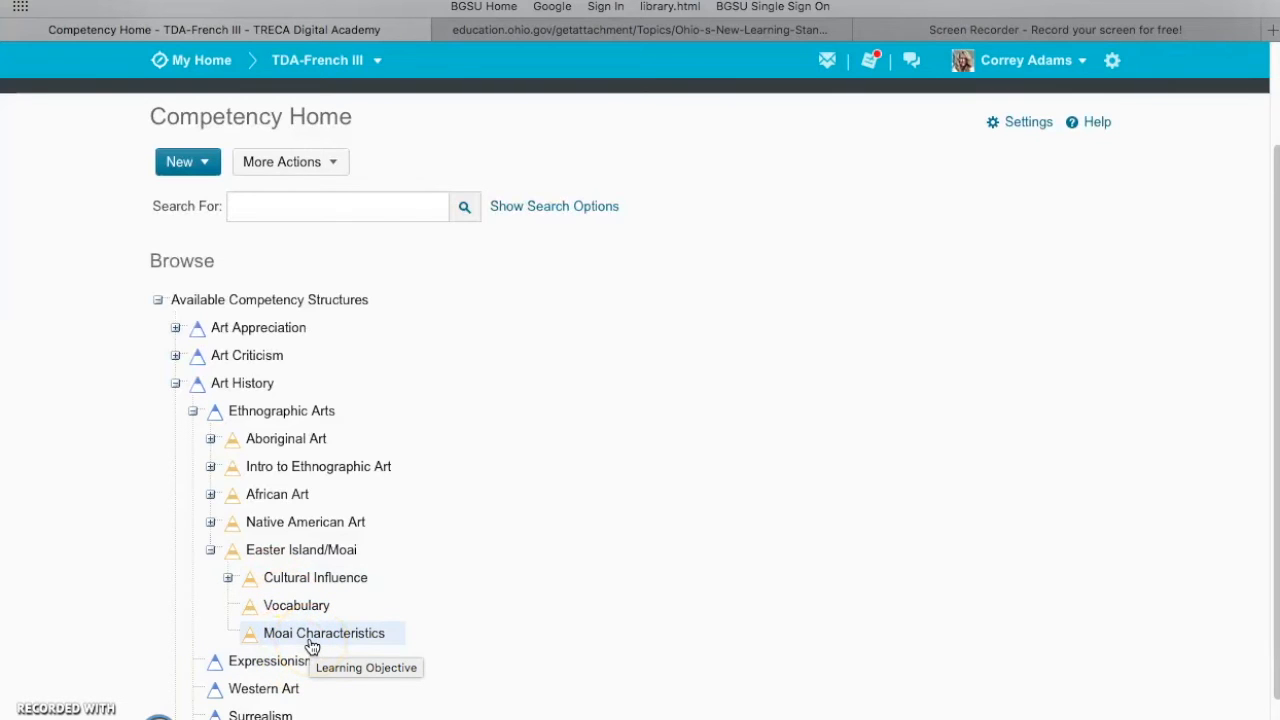
{"action": "mouse_move", "coordinate": [107, 607]}
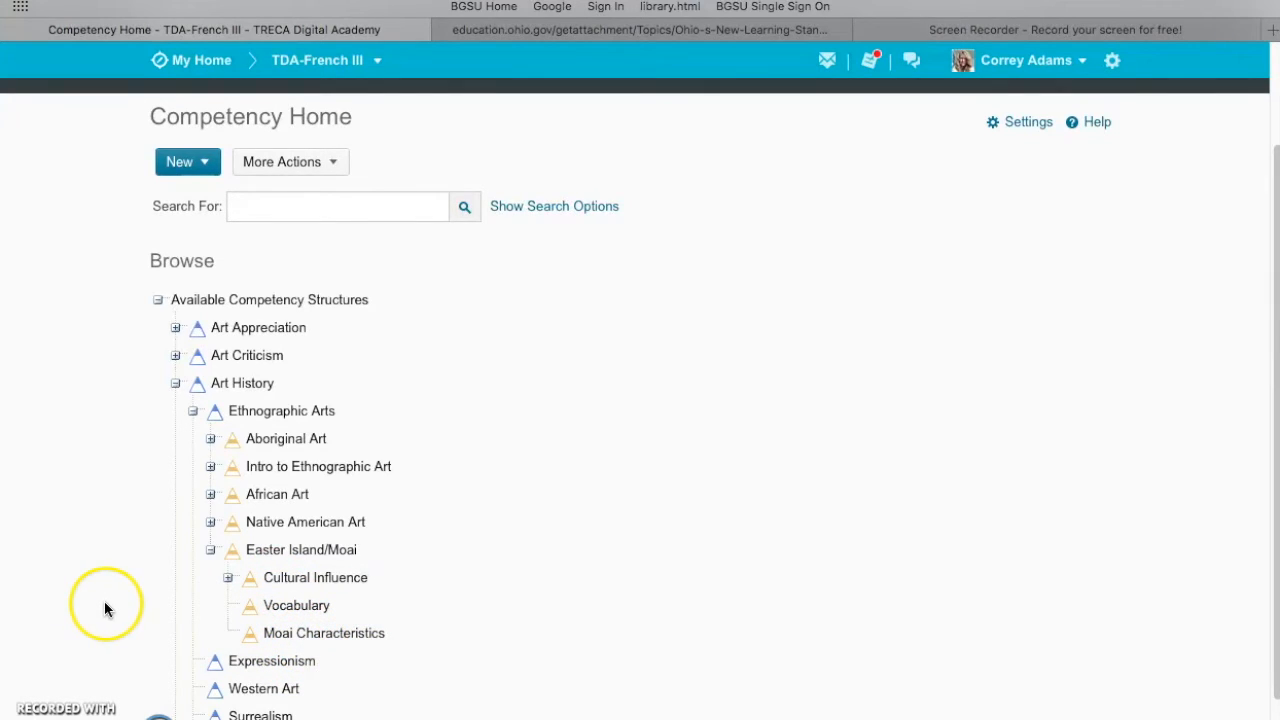
{"action": "scroll", "scroll_direction": "down", "scroll_amount": 3}
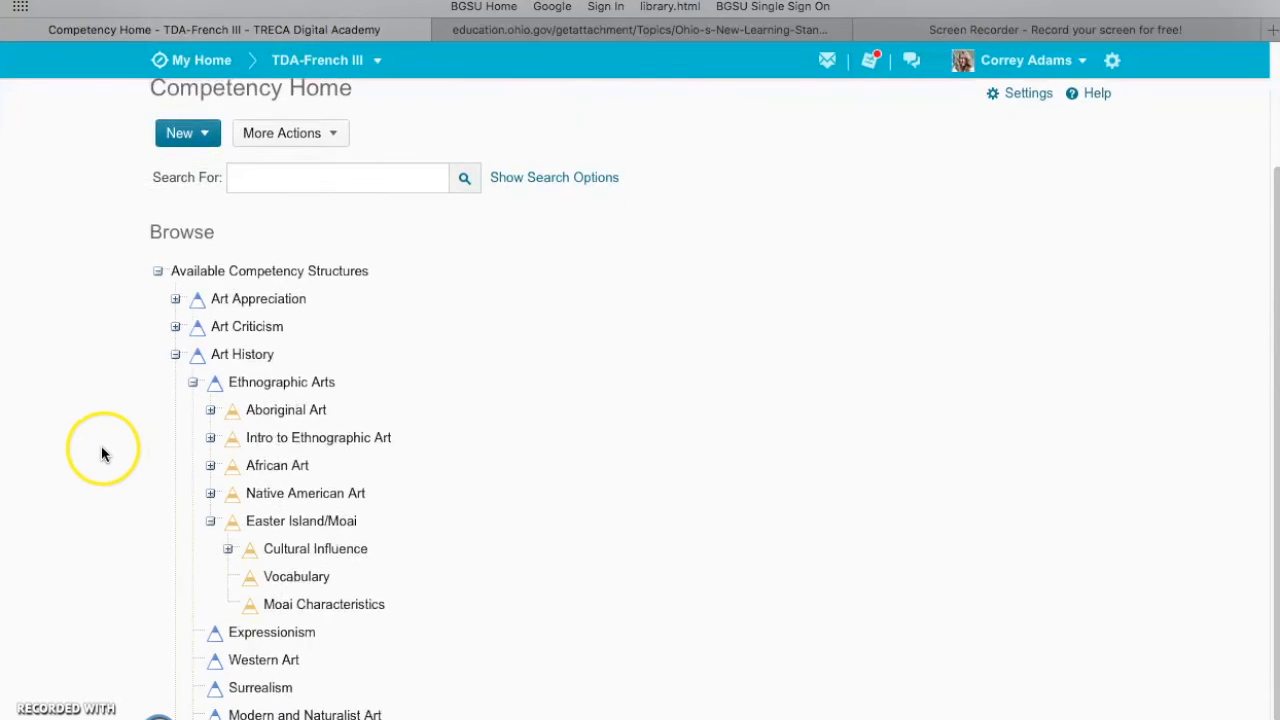
{"action": "scroll", "scroll_direction": "down", "scroll_amount": 3}
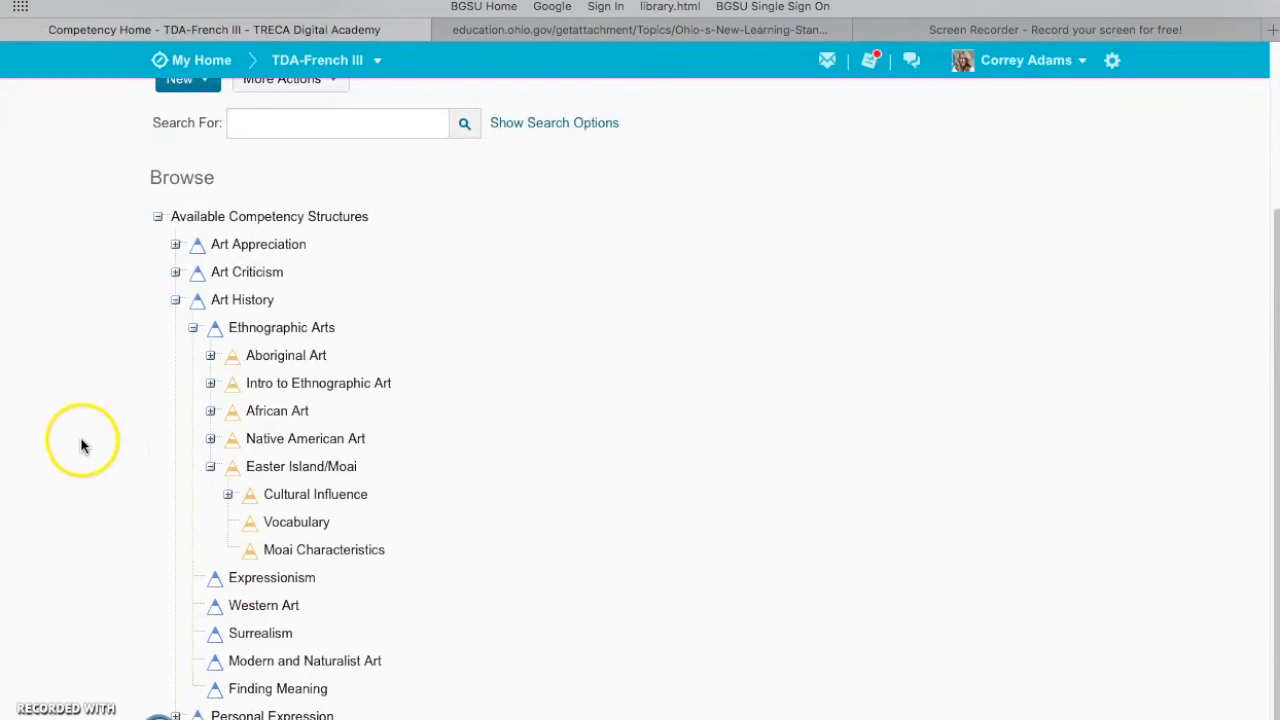
{"action": "left_click", "coordinate": [323, 549]}
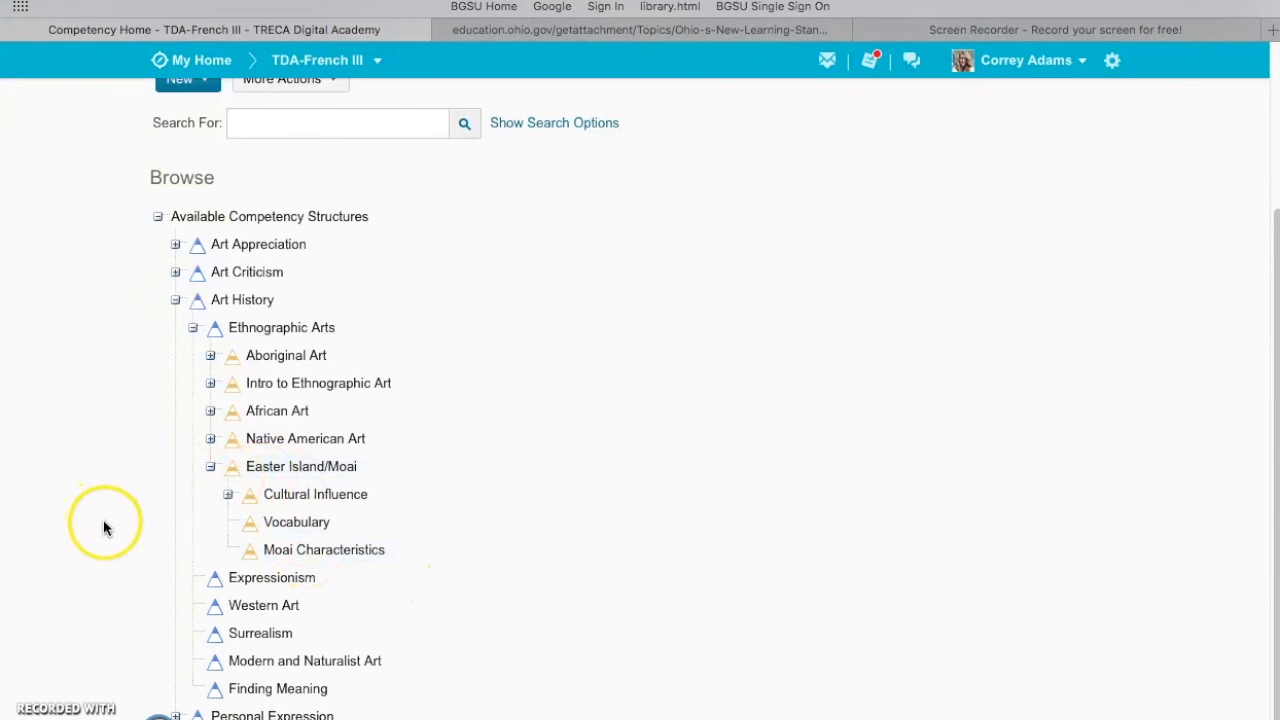
{"action": "mouse_move", "coordinate": [107, 567]}
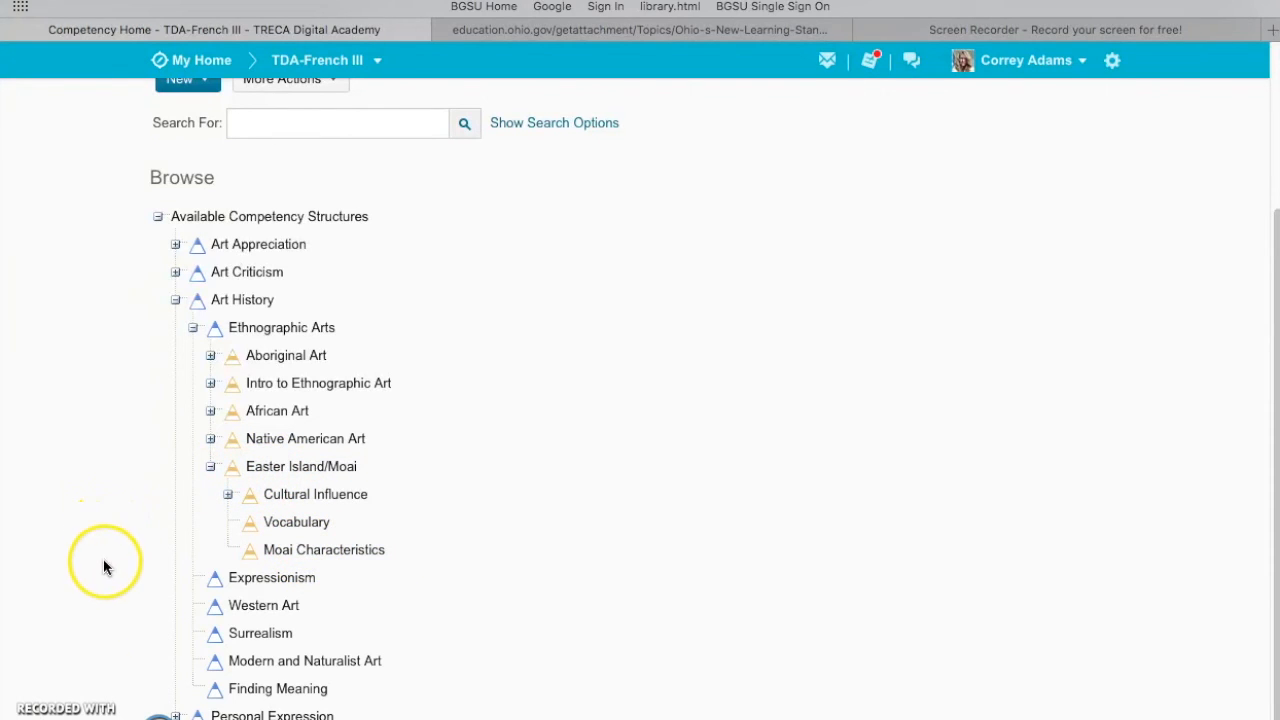